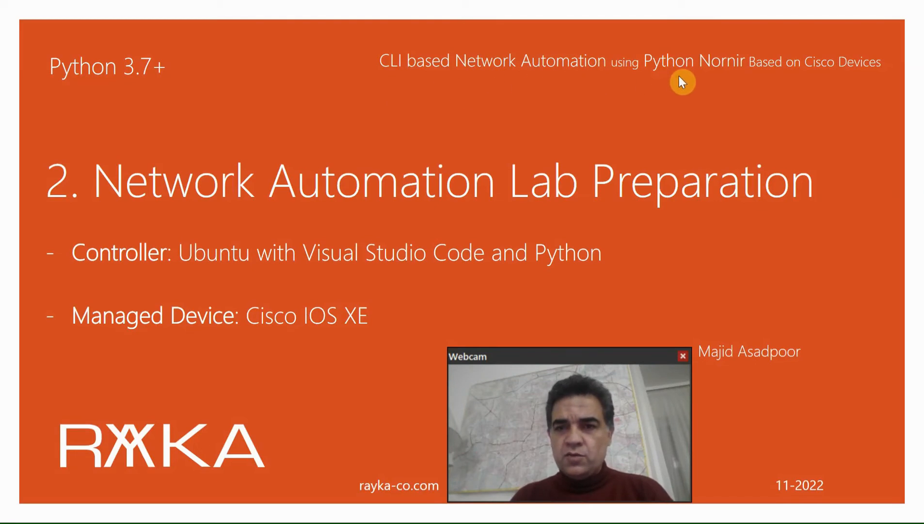
mouse_move(818, 83)
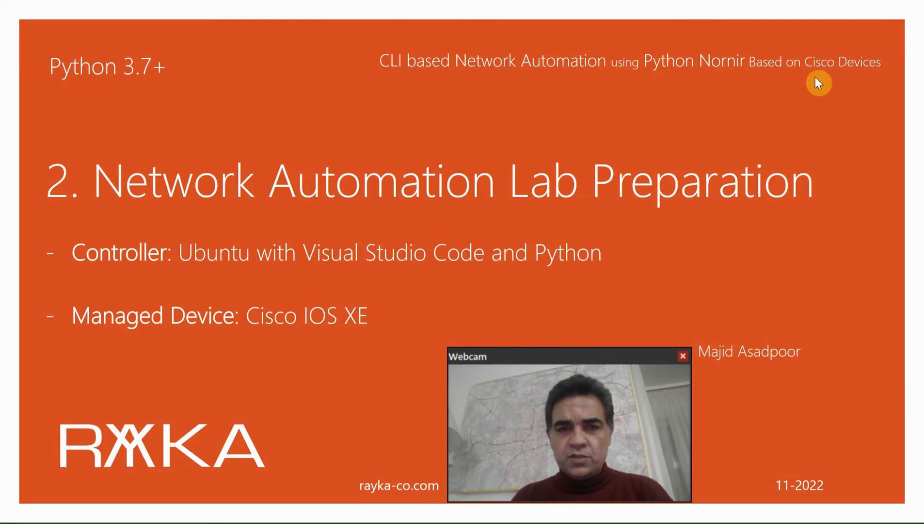
mouse_move(489, 205)
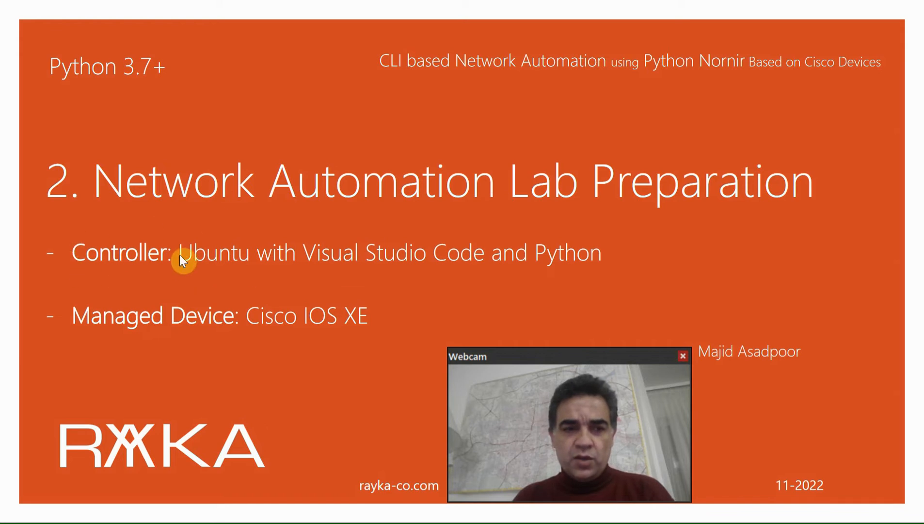
mouse_move(186, 347)
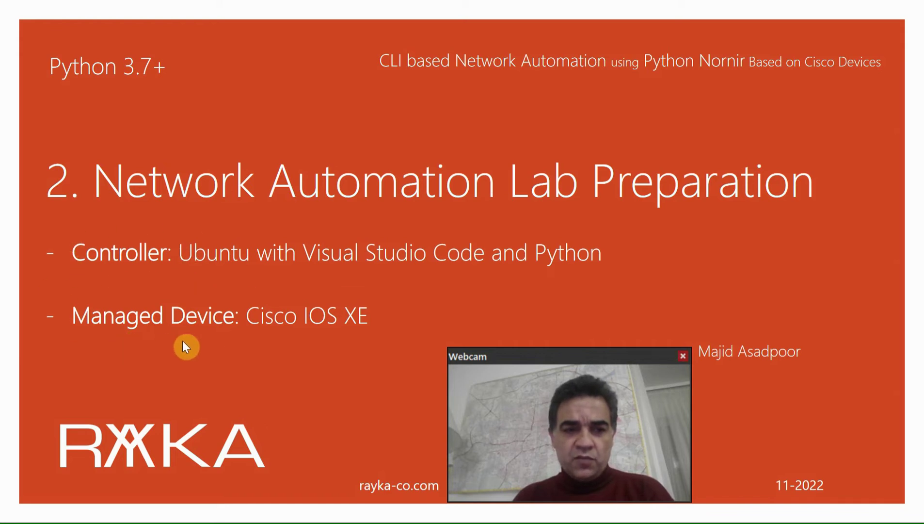
mouse_move(116, 279)
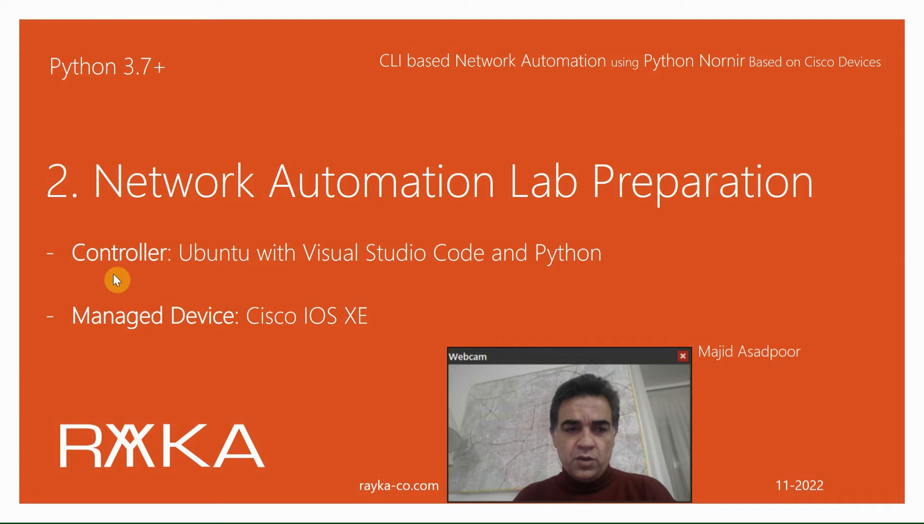
mouse_move(128, 279)
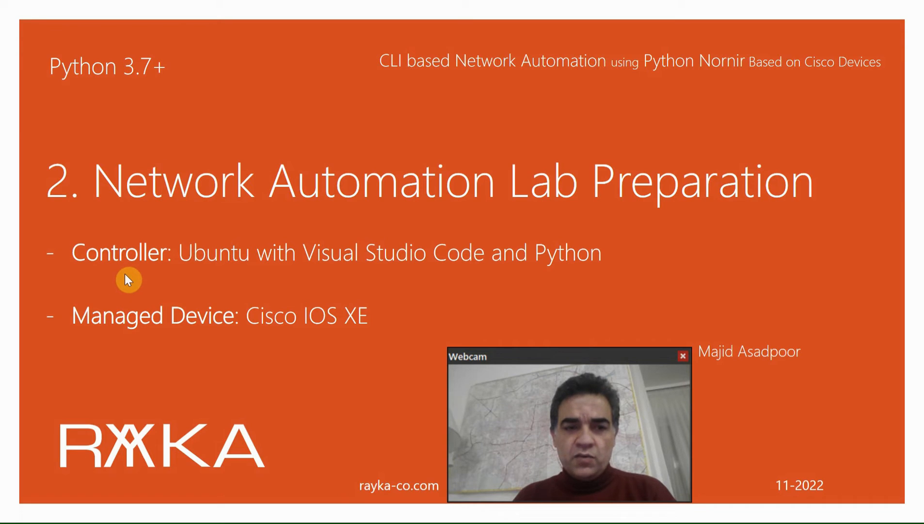
mouse_move(208, 280)
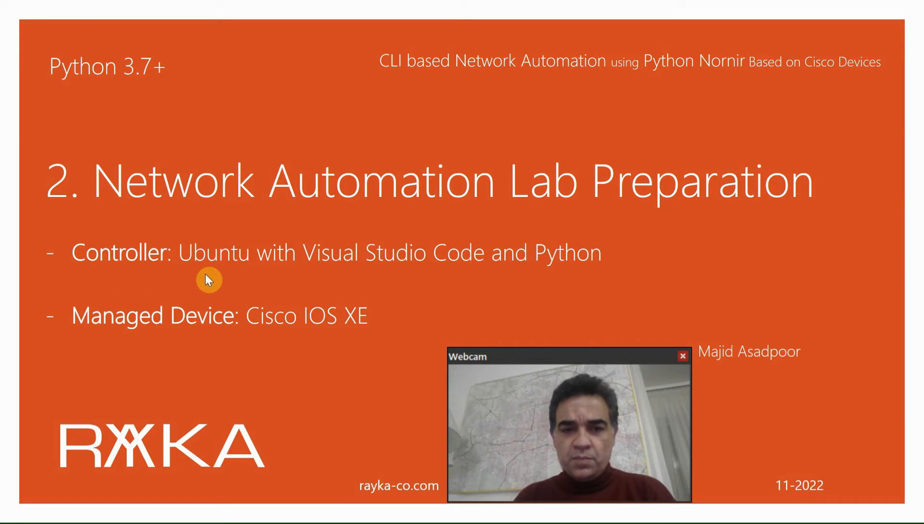
mouse_move(452, 270)
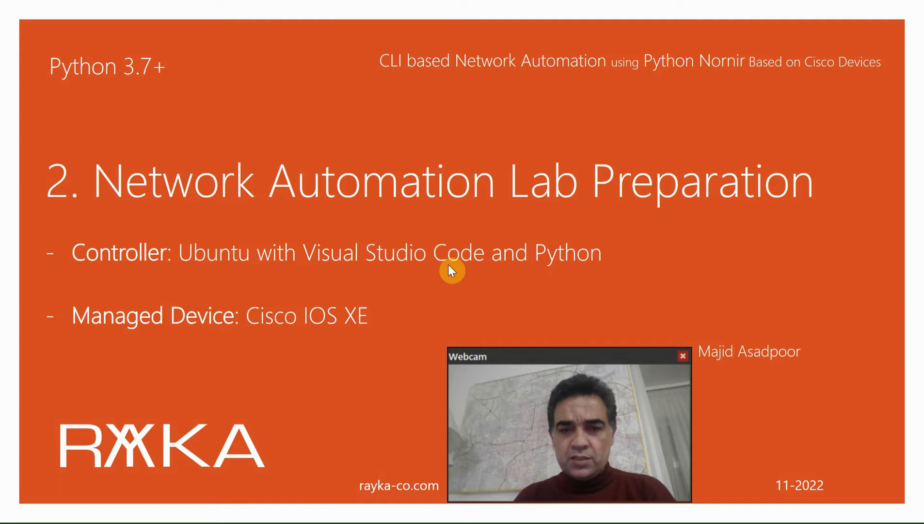
mouse_move(572, 269)
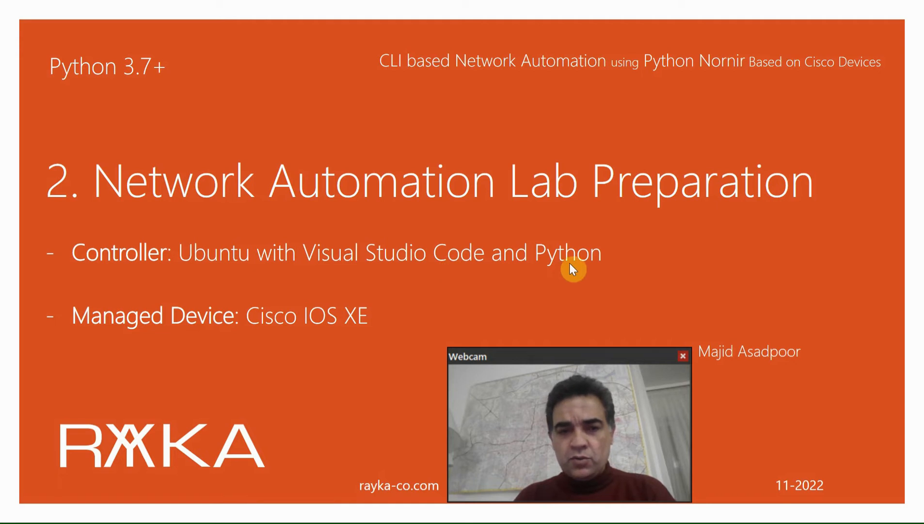
mouse_move(342, 296)
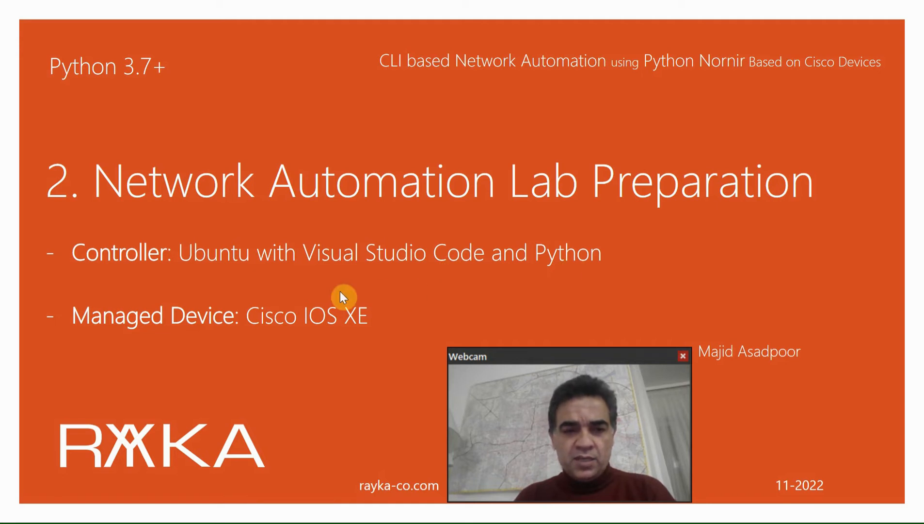
mouse_move(353, 341)
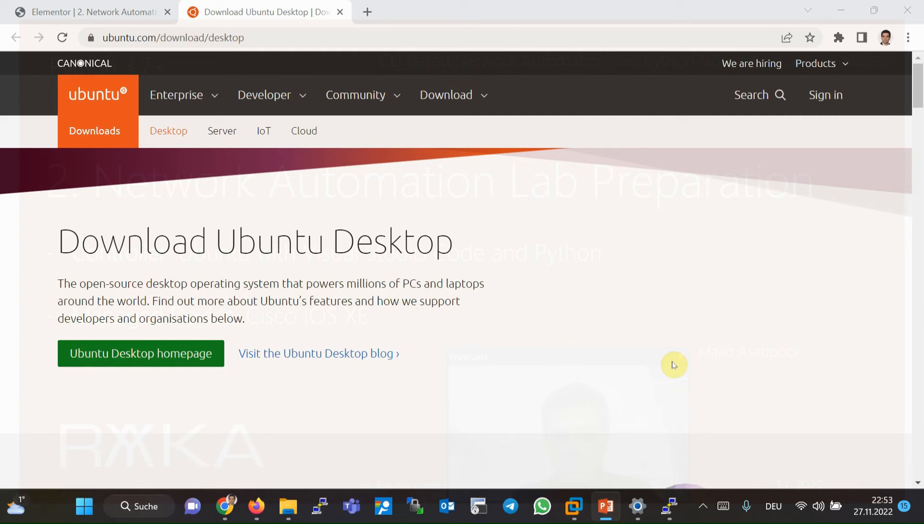
mouse_move(329, 256)
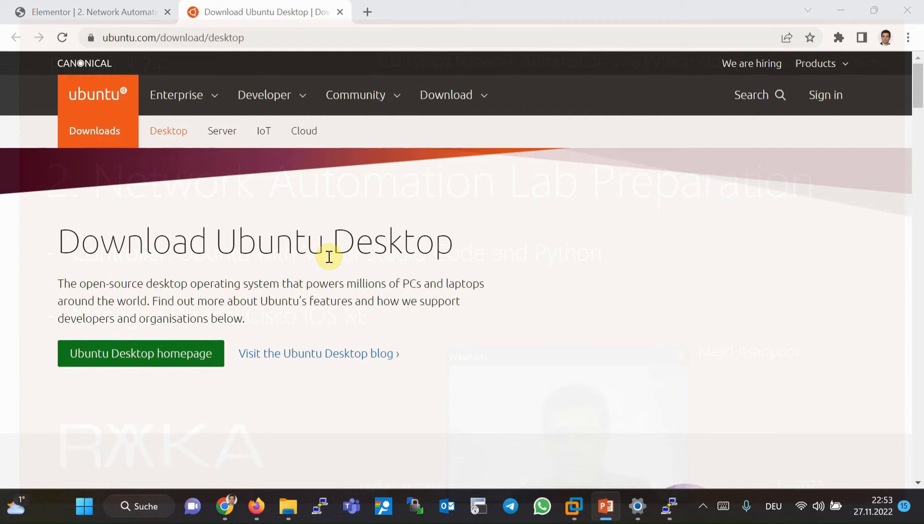
mouse_move(324, 256)
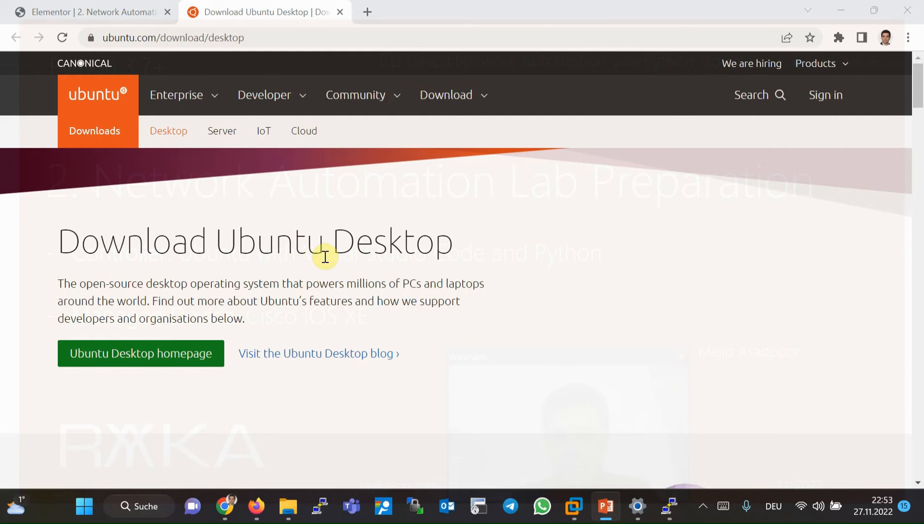
Scroll the Ubuntu Desktop download page down to the Ubuntu 22.04.1 LTS section
scroll("down", 3)
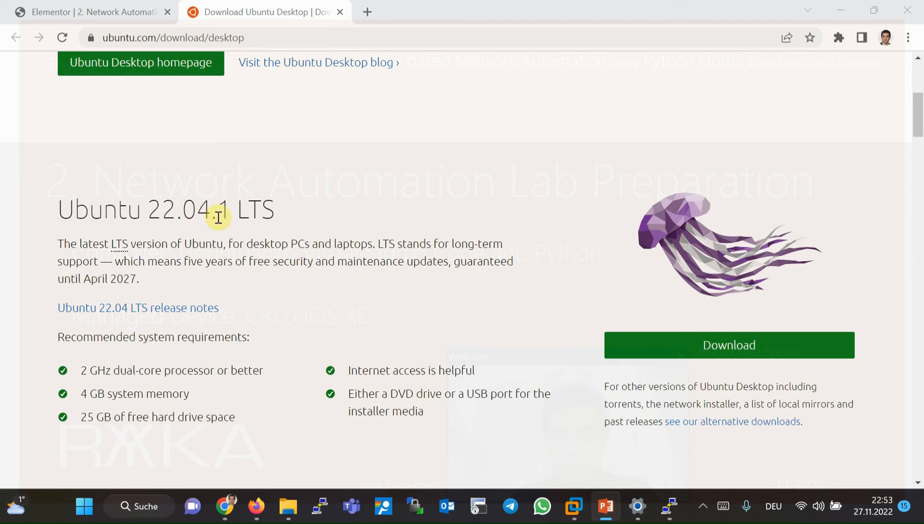
mouse_move(188, 196)
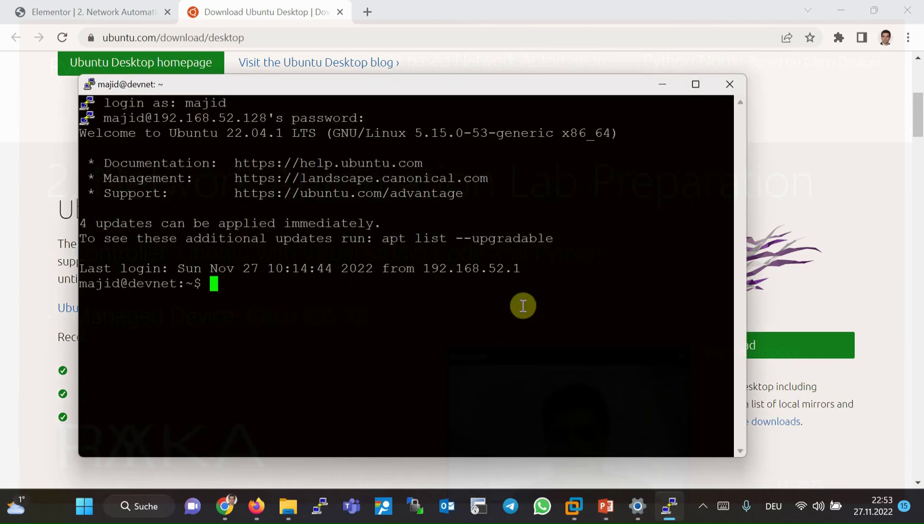
mouse_move(785, 459)
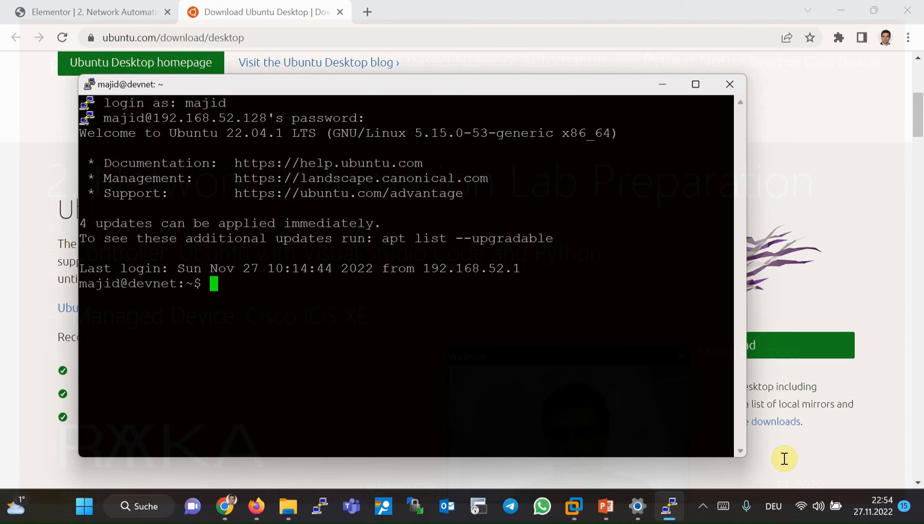
Run apt-get update, then try installing python3, python3-venv and python-pip3
type("sudo apt-get update")
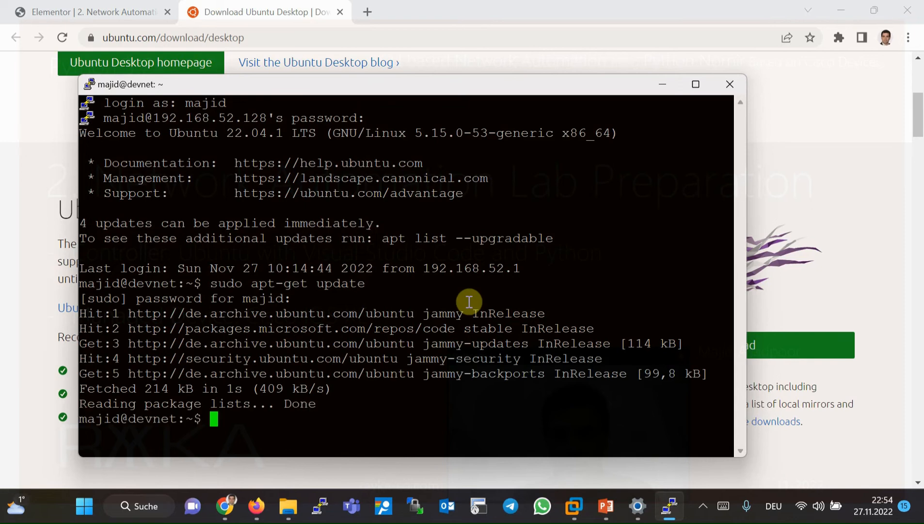
type("sudo apt-get")
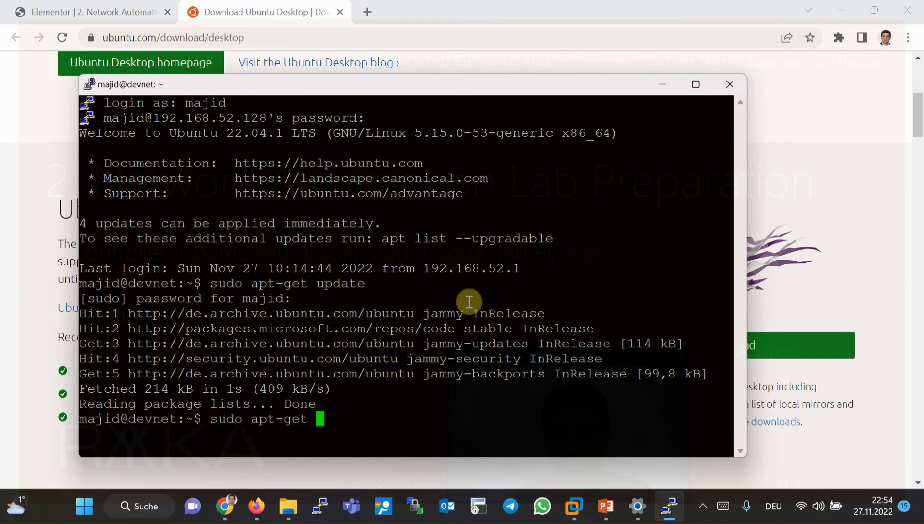
type("install python3 python3-ven")
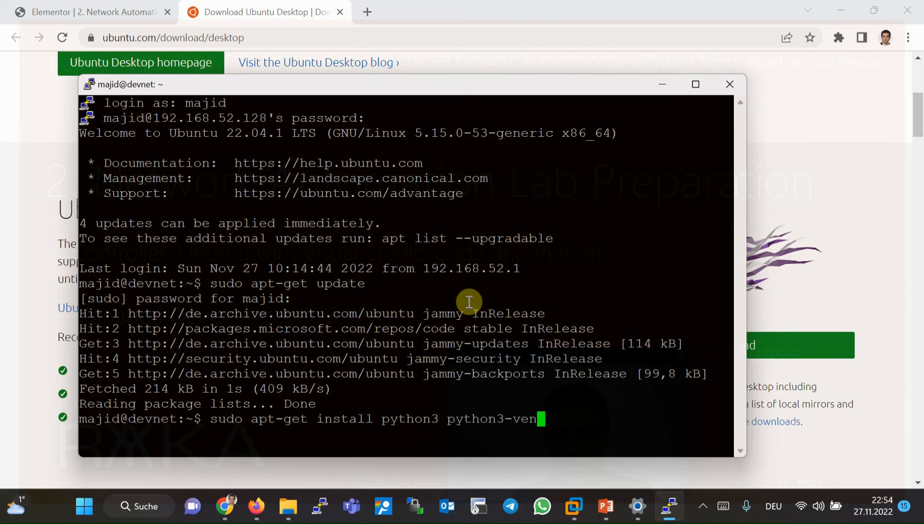
type("v")
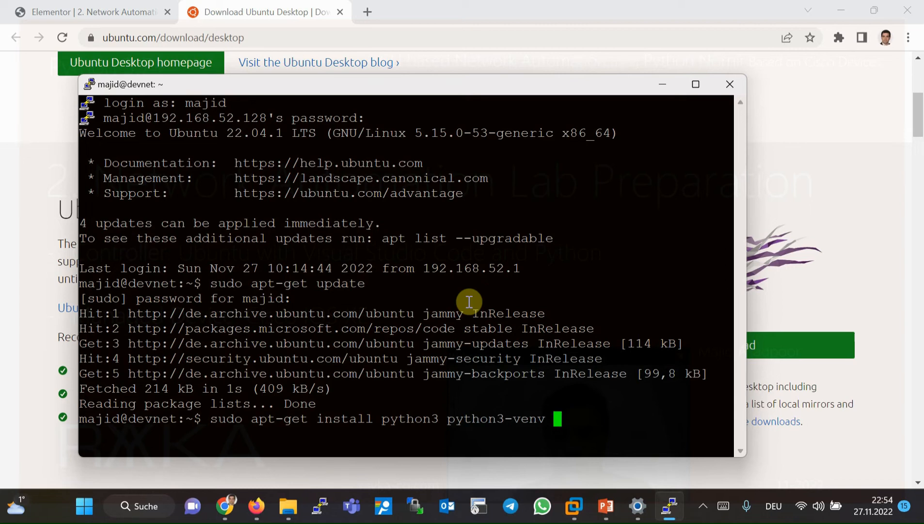
type("python-pip3")
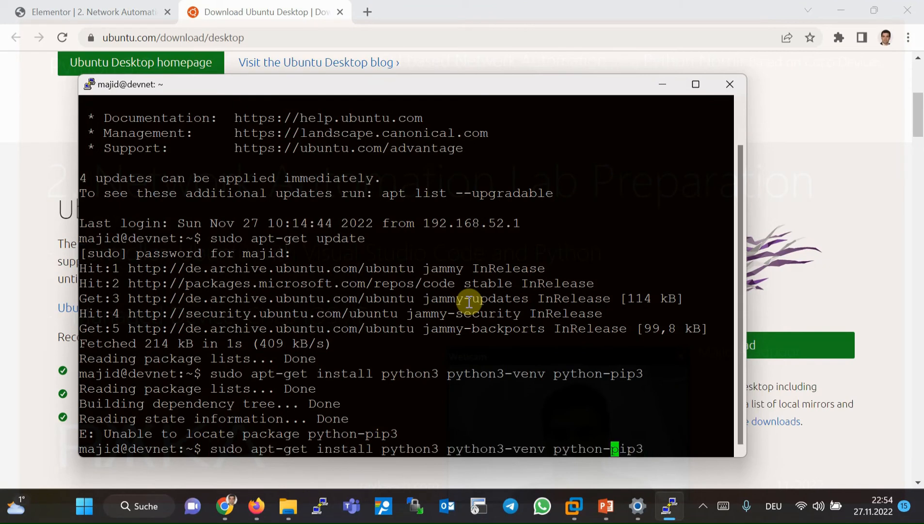
Rerun the install with the package name corrected to python3-pip
type("3")
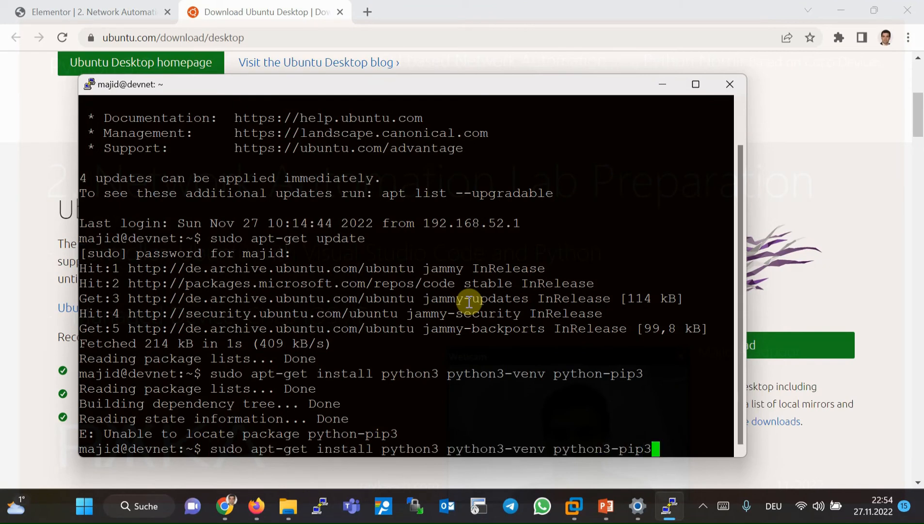
key("Return")
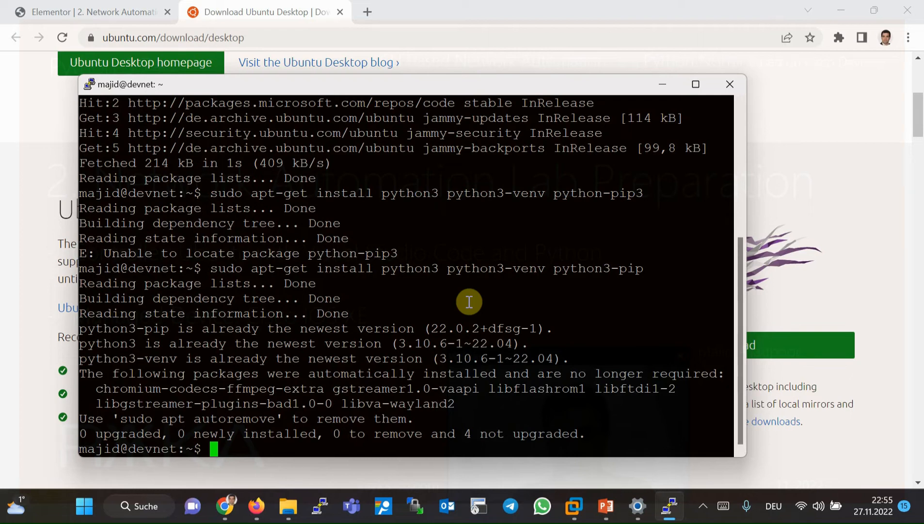
mouse_move(461, 328)
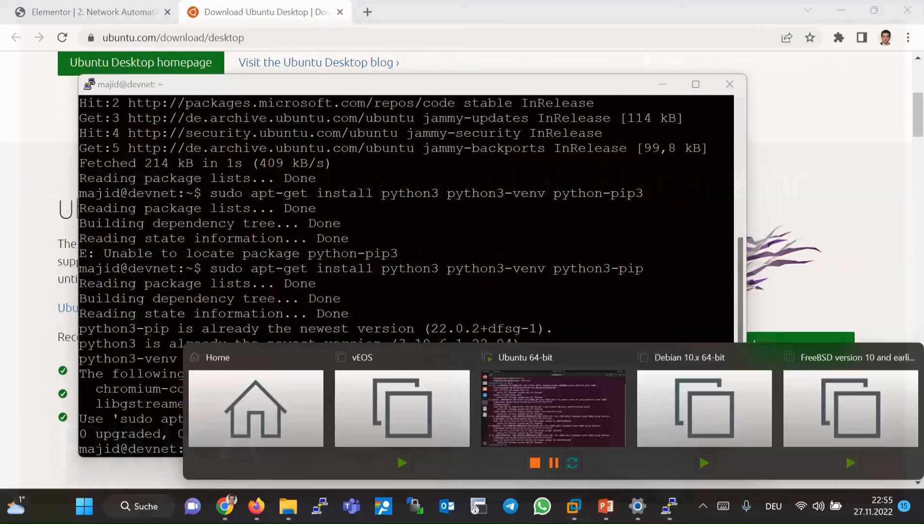
In the Ubuntu VM, search Ubuntu Software for 'vsc' and open the installed code app
left_click(553, 407)
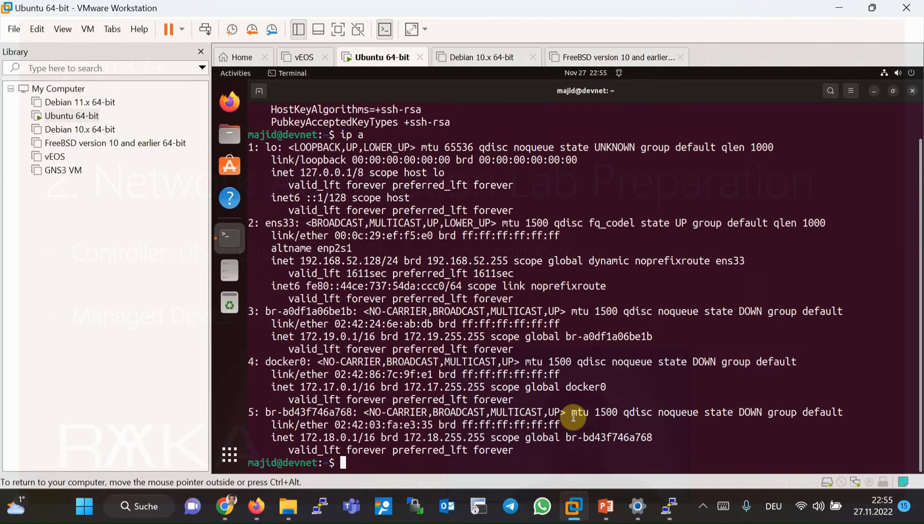
mouse_move(230, 165)
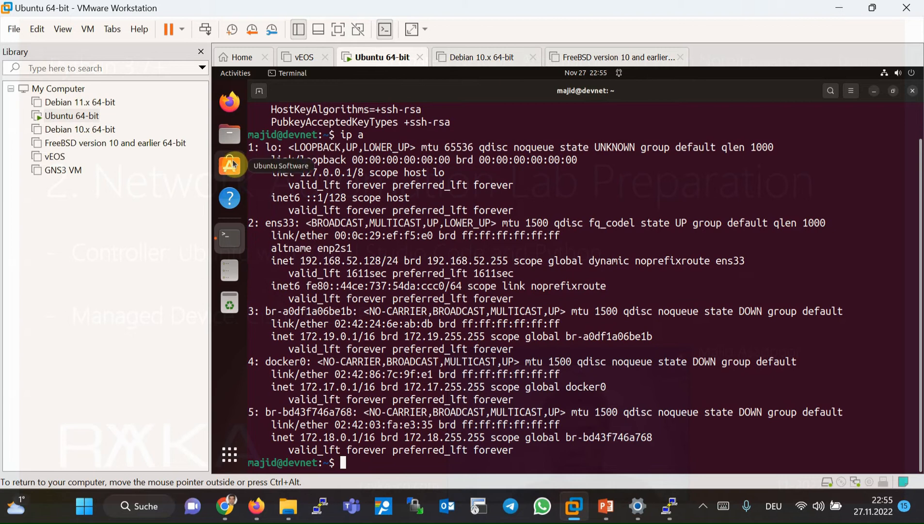
left_click(229, 165)
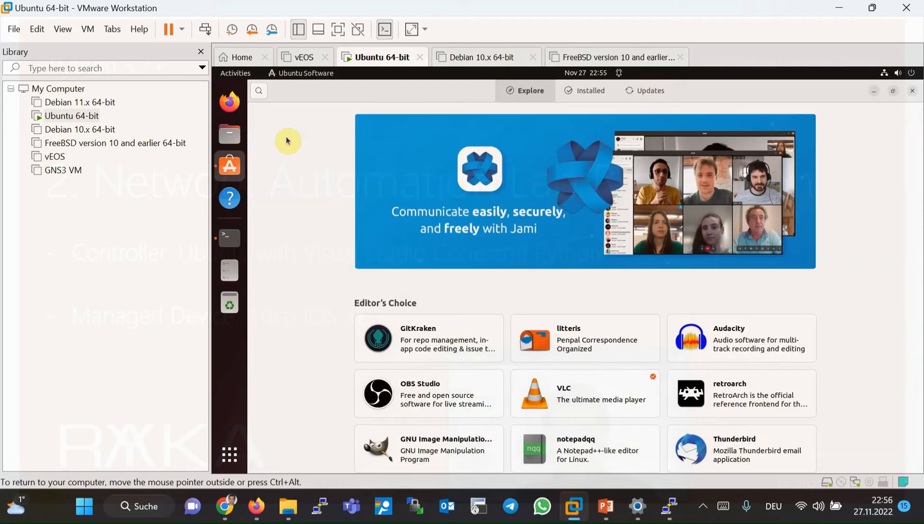
left_click(259, 90)
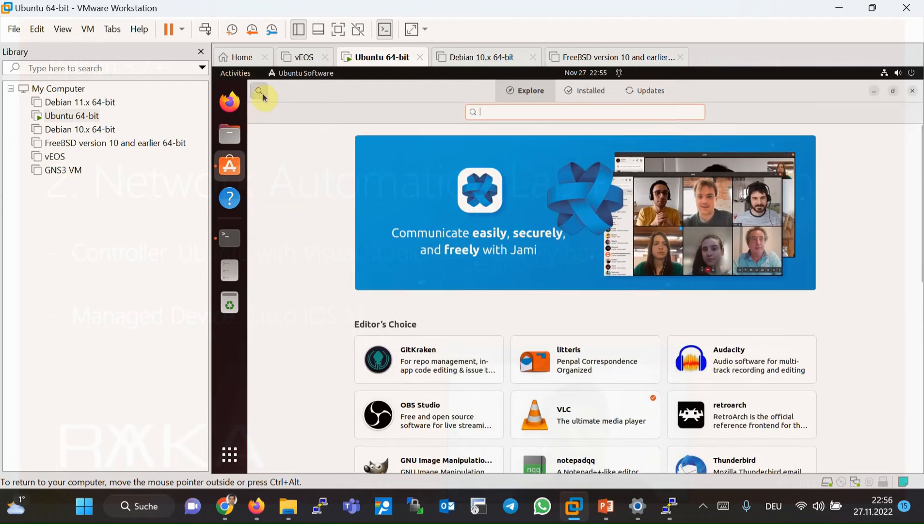
type("vscode")
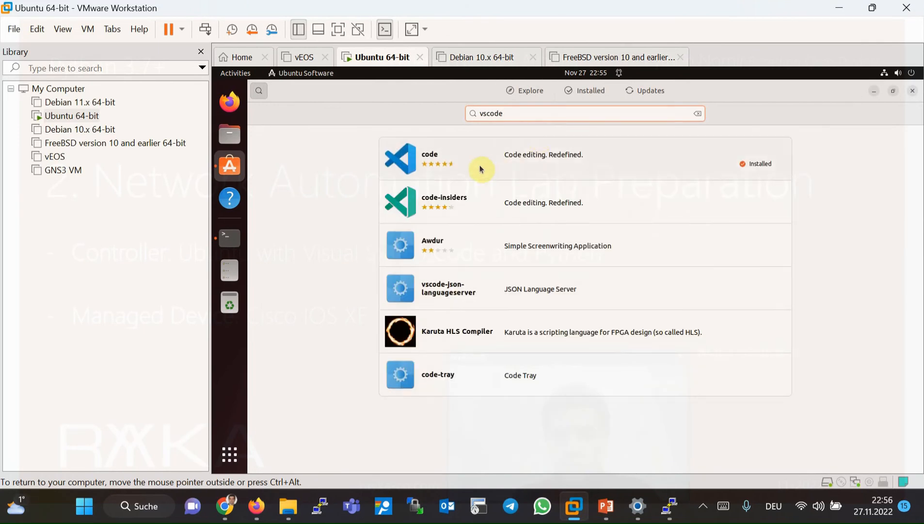
left_click(430, 158)
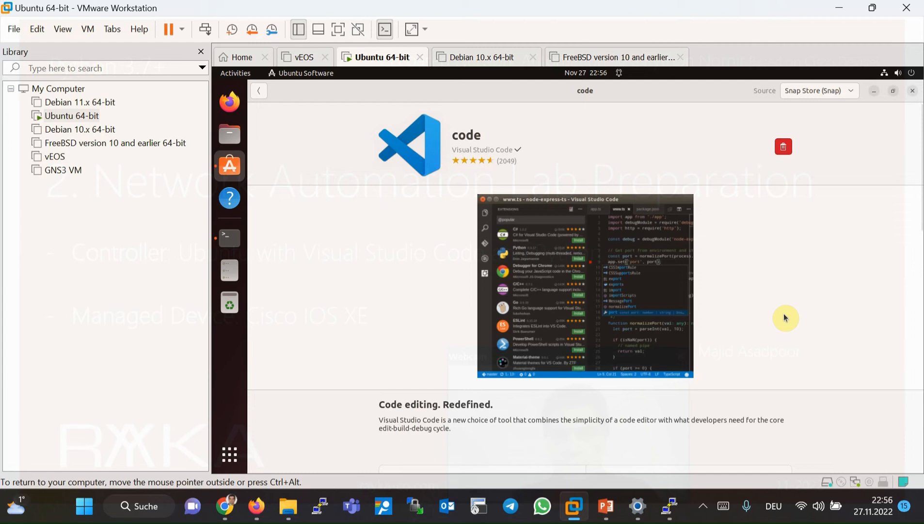
mouse_move(732, 329)
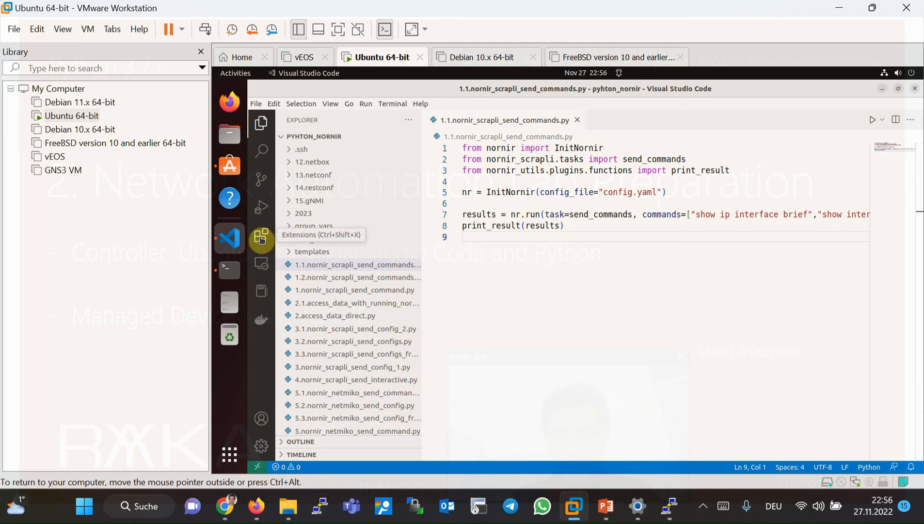
Open the Extensions view listing the installed extensions
left_click(261, 238)
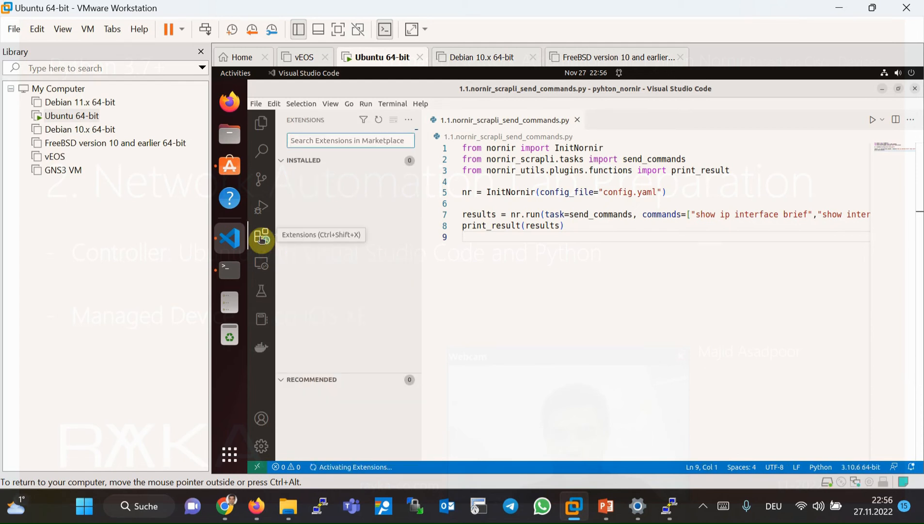
left_click(256, 104)
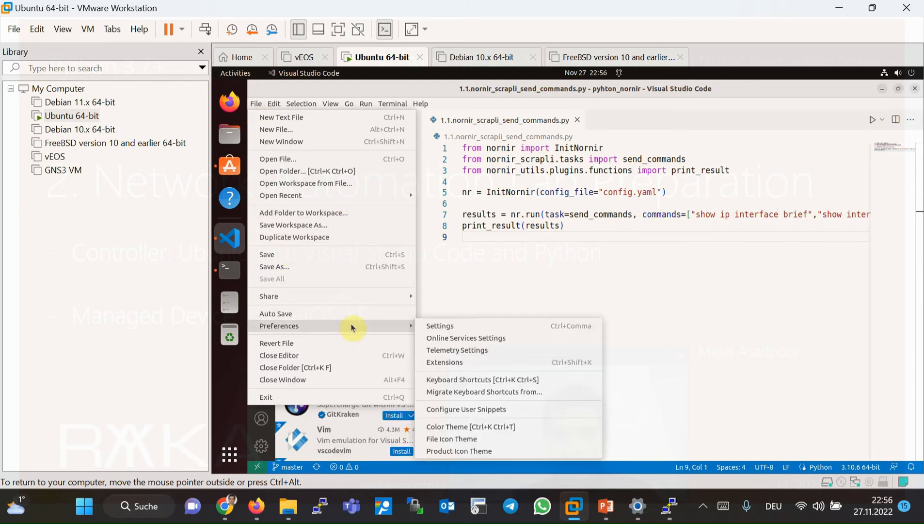
left_click(444, 362)
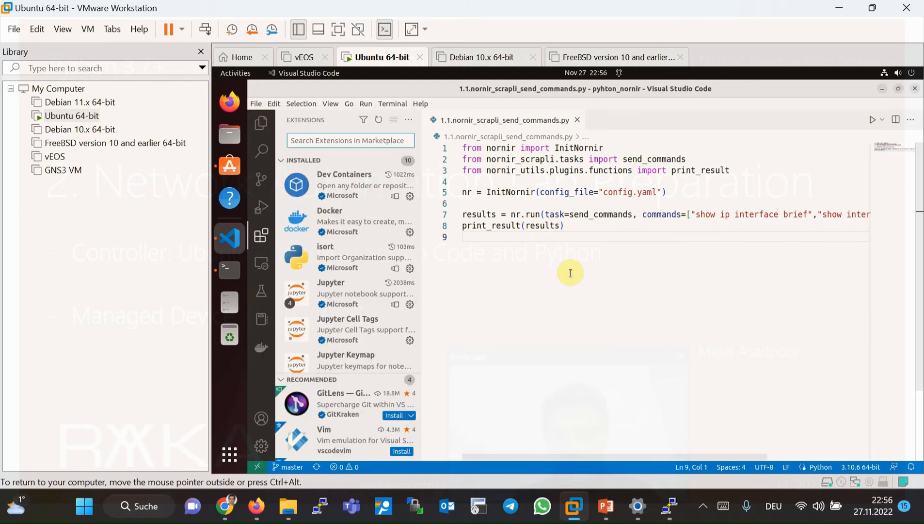
Search the Marketplace for 'python' and browse the Microsoft Python extension's details
left_click(343, 140)
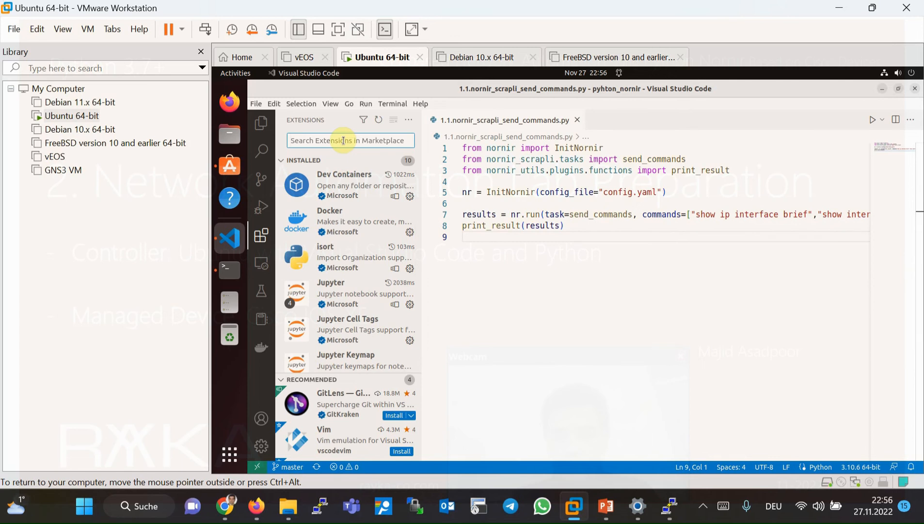
type("pztho")
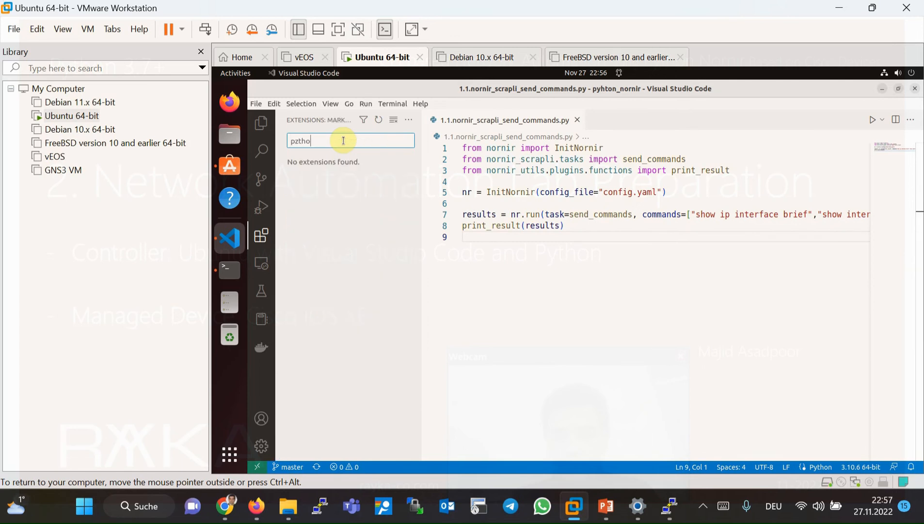
type("python")
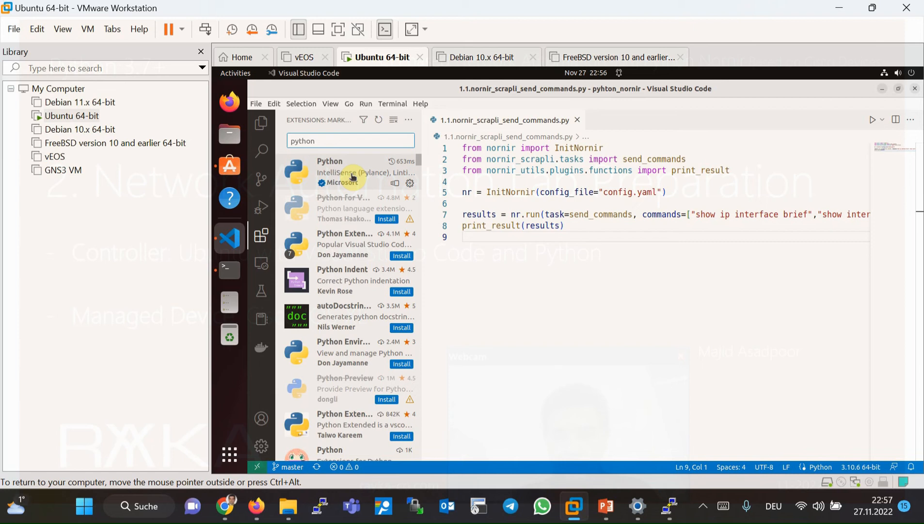
left_click(346, 171)
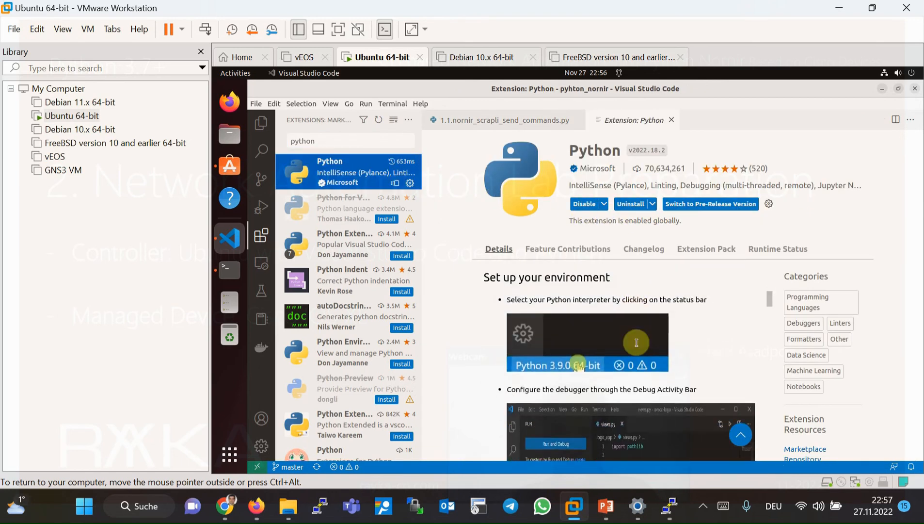
scroll("down", 3)
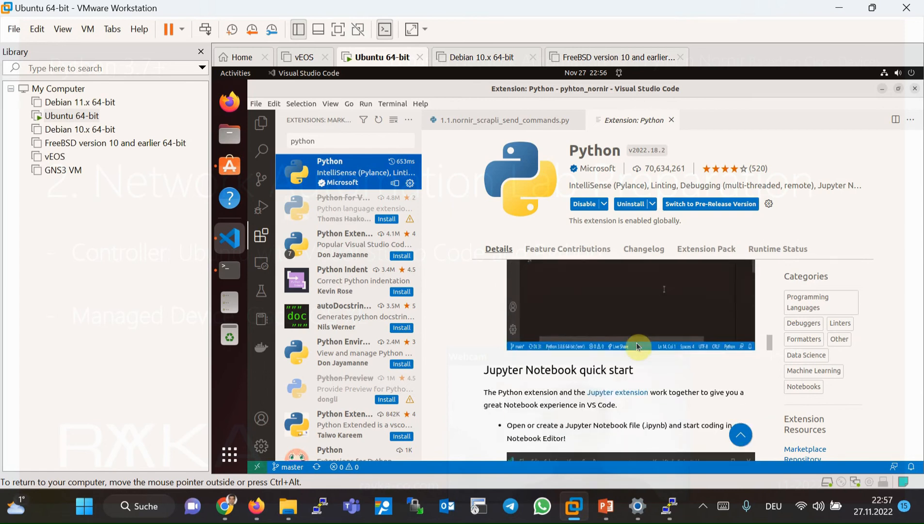
scroll("down", 3)
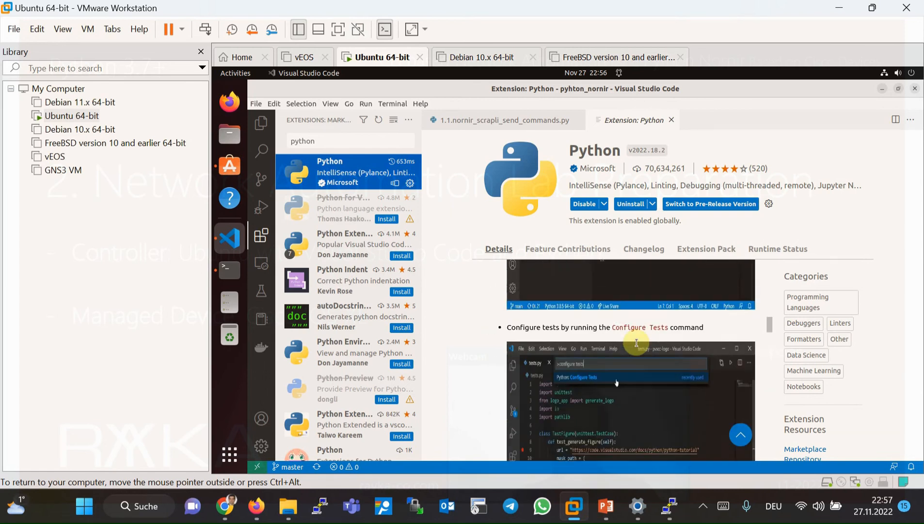
scroll("down", 3)
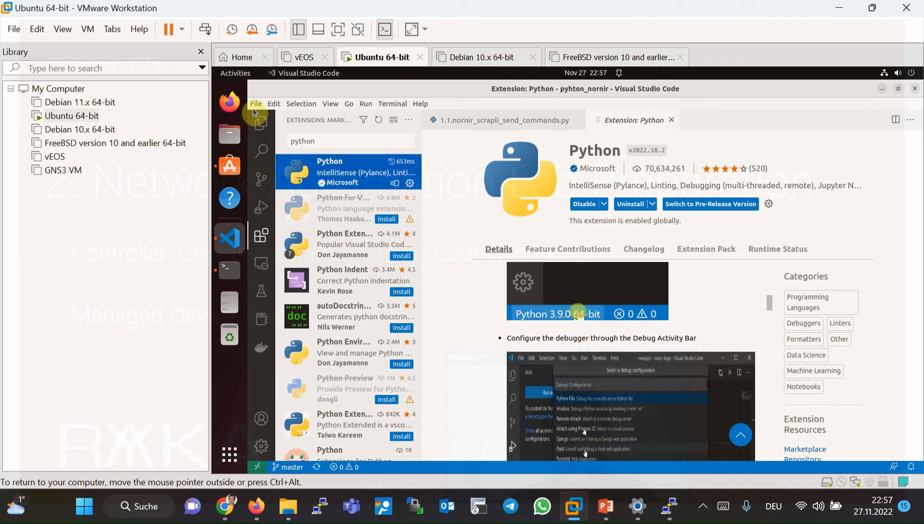
Show the Explorer file tree and reopen 1.1.nornir_scrapli_send_commands.py
left_click(261, 122)
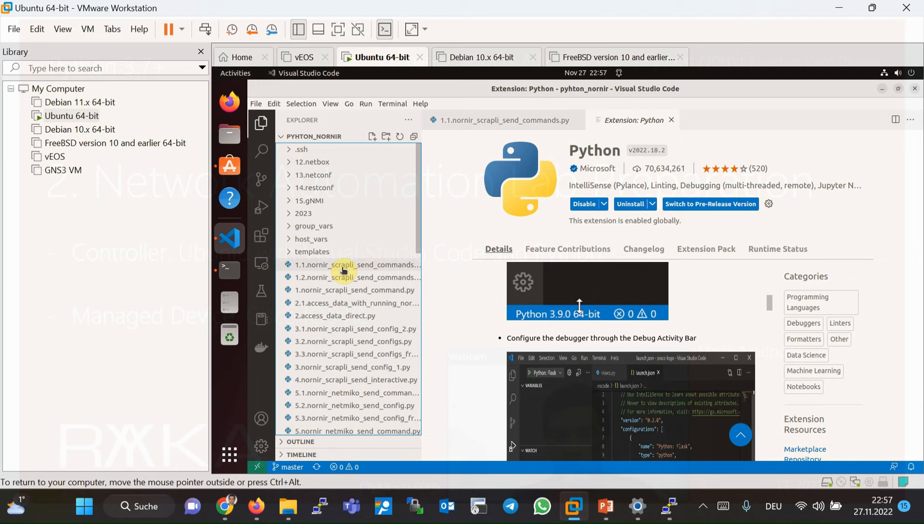
mouse_move(347, 271)
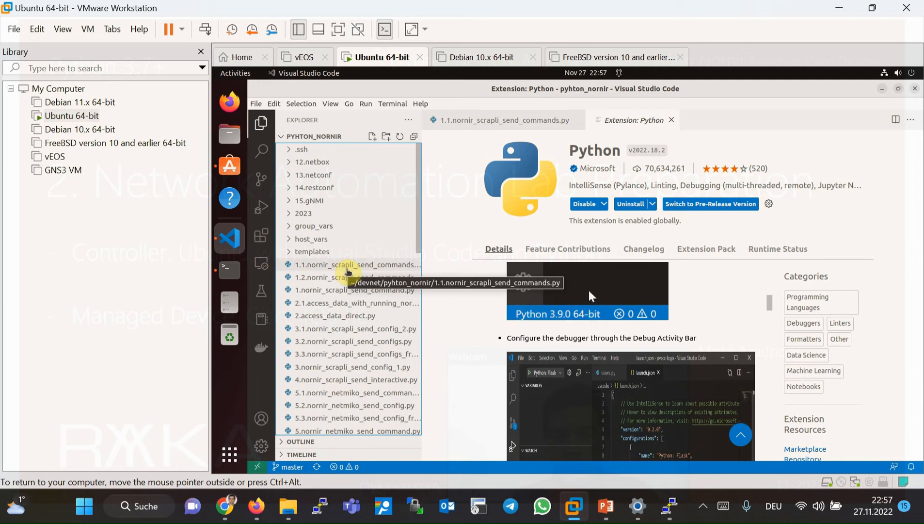
left_click(499, 120)
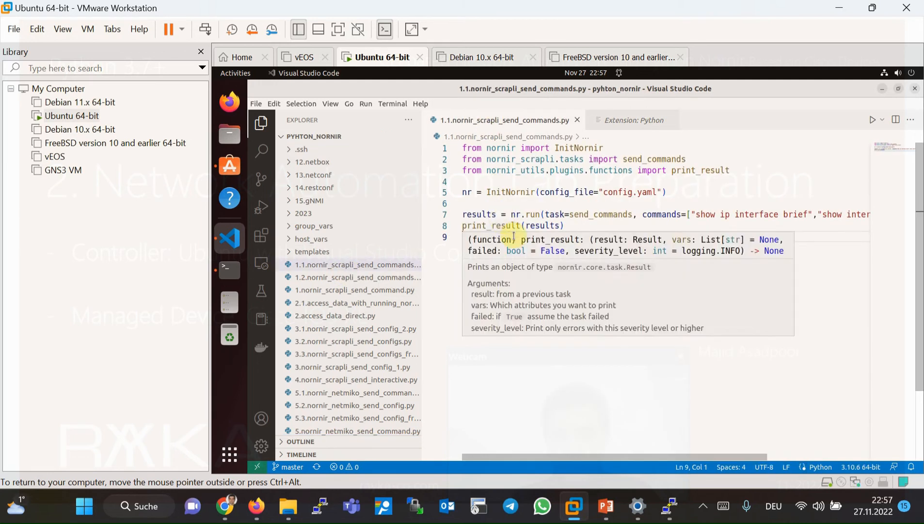
mouse_move(836, 461)
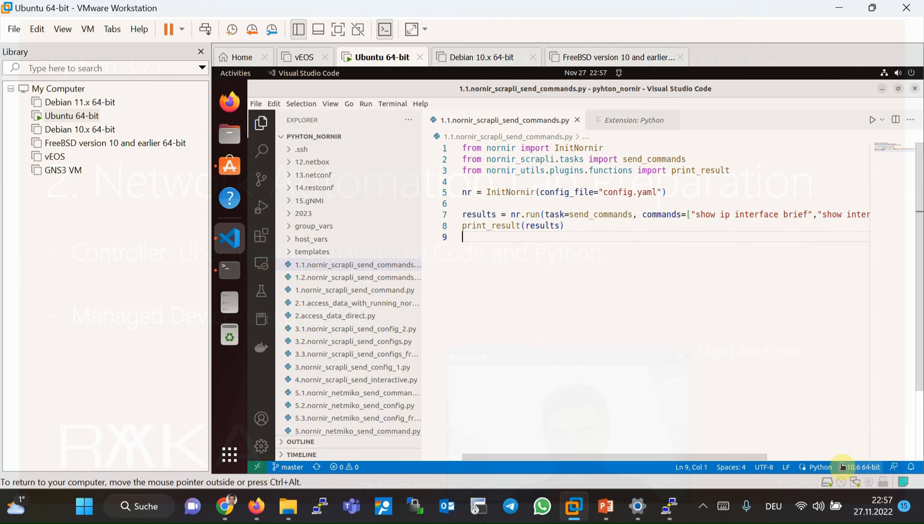
mouse_move(852, 472)
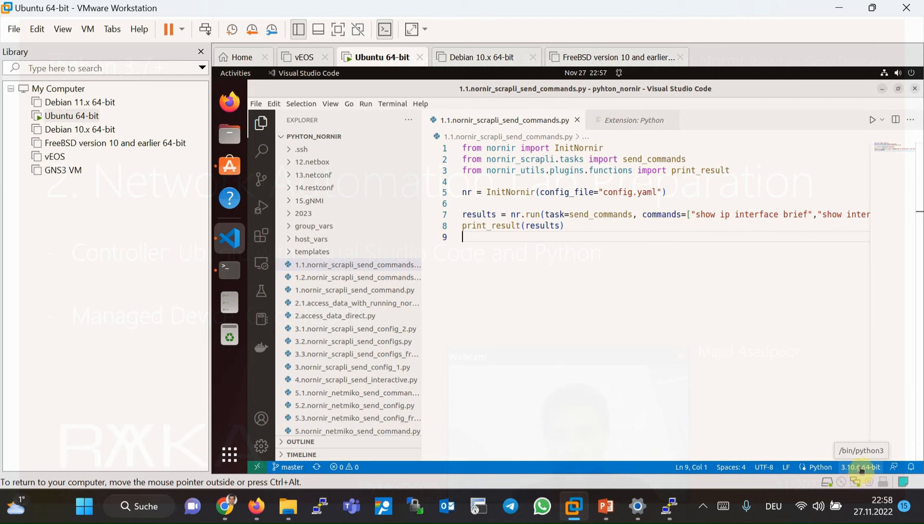
left_click(860, 467)
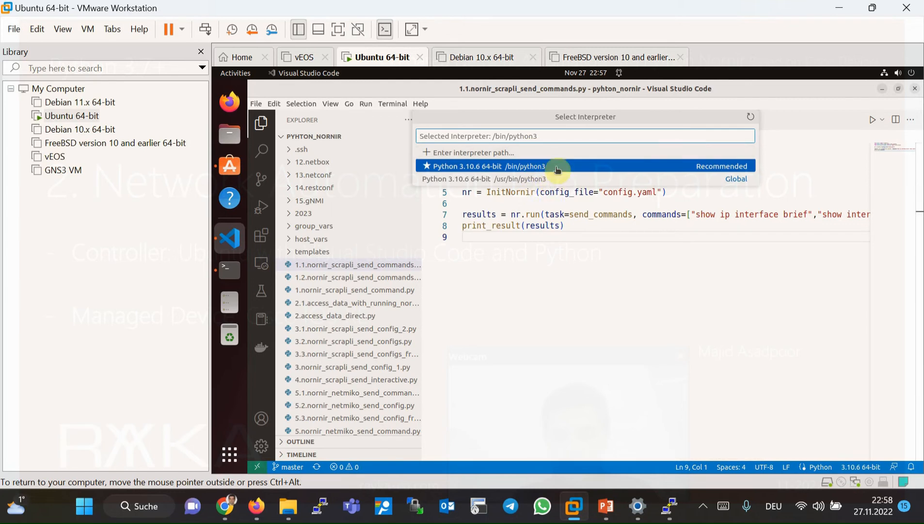
mouse_move(585, 171)
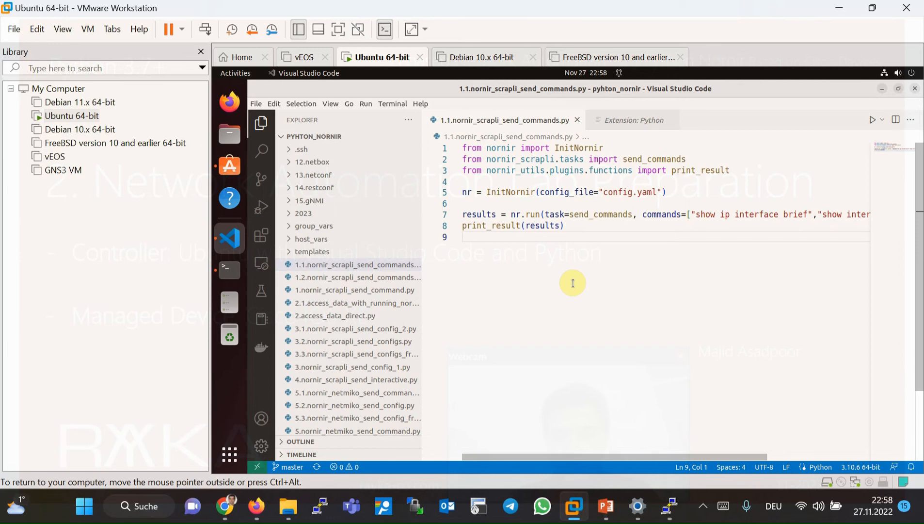
Use 'Python: Select Interpreter' to choose the recommended Python 3.10.6 at /bin/python3
key("ctrl+shift+p")
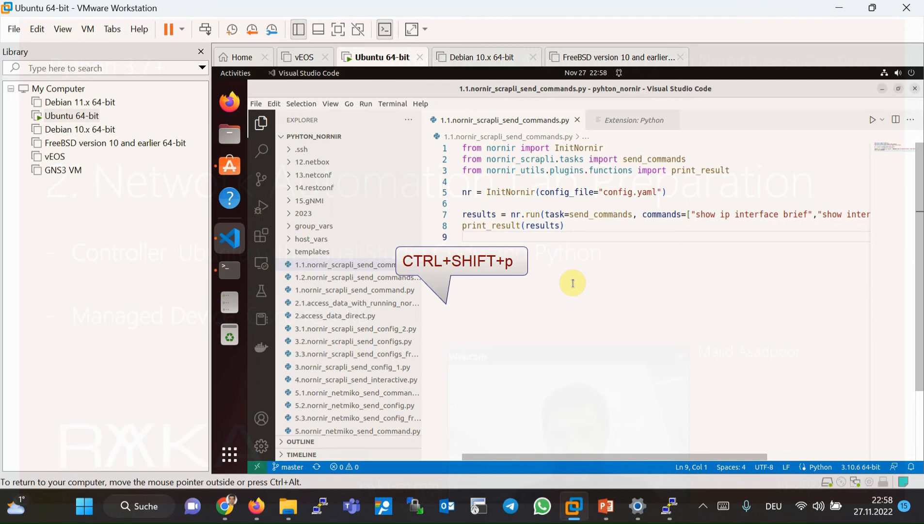
key("Ctrl+Shift+P")
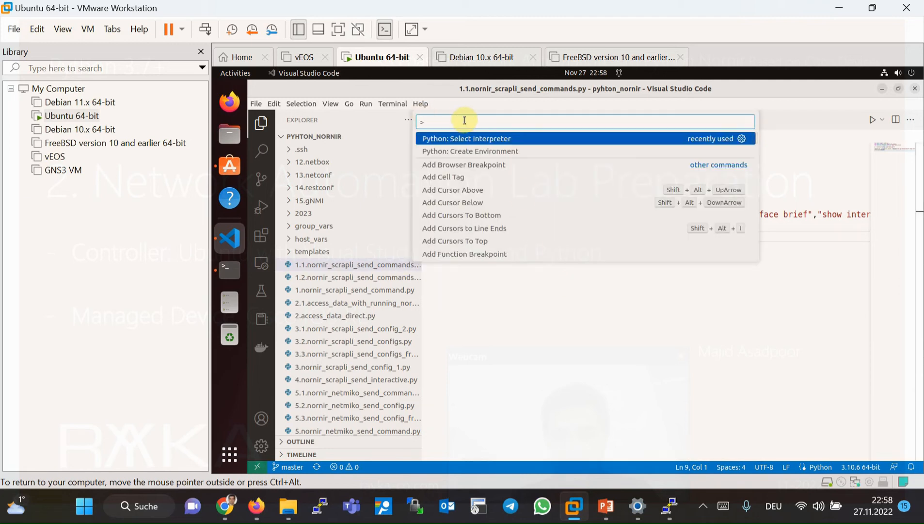
mouse_move(481, 140)
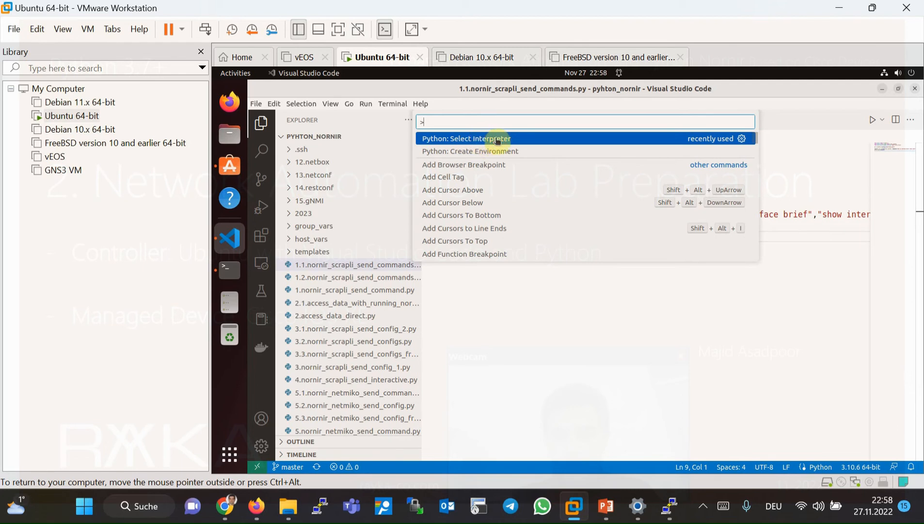
left_click(478, 139)
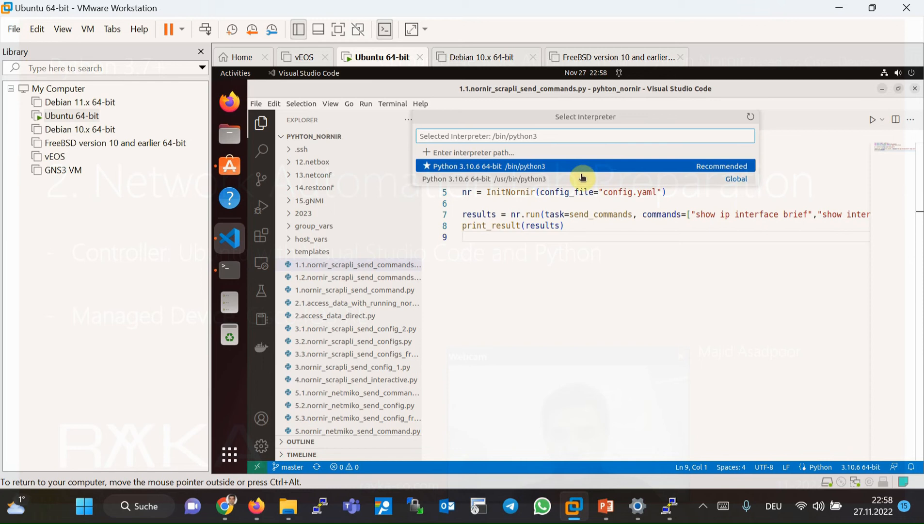
mouse_move(562, 179)
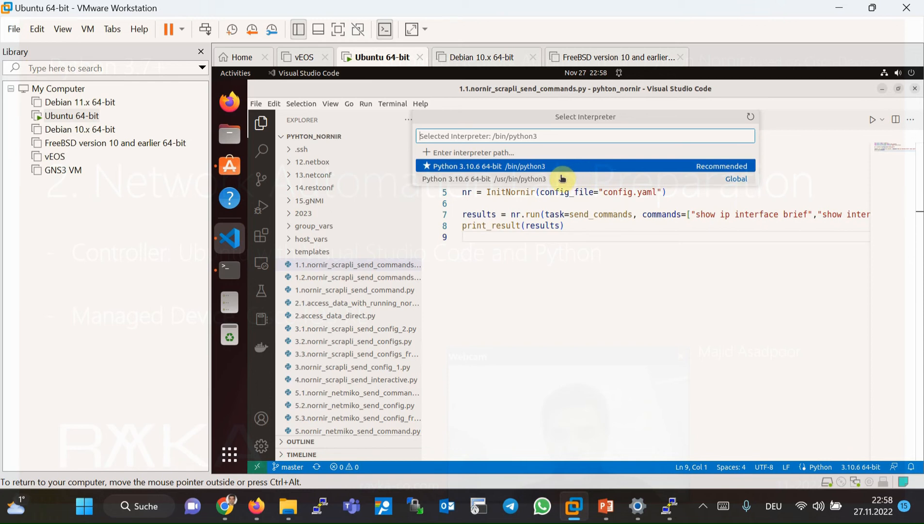
left_click(478, 166)
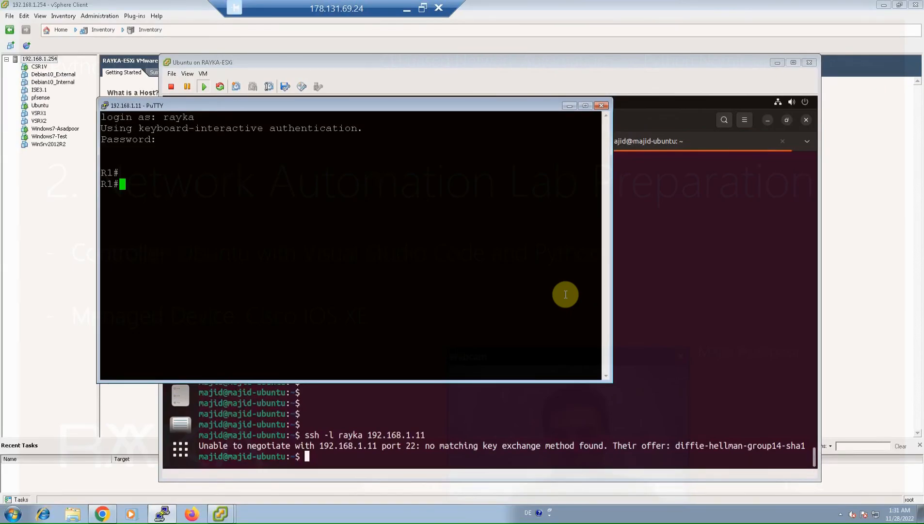
mouse_move(564, 293)
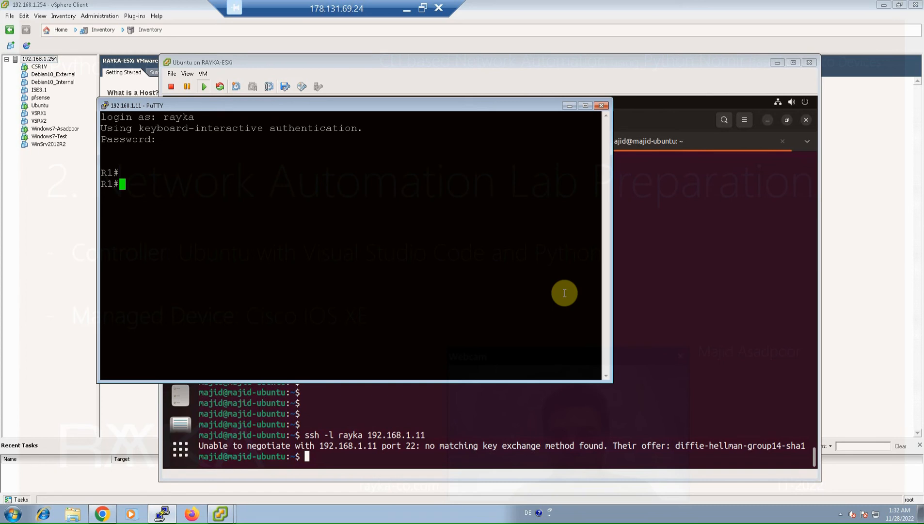
mouse_move(464, 100)
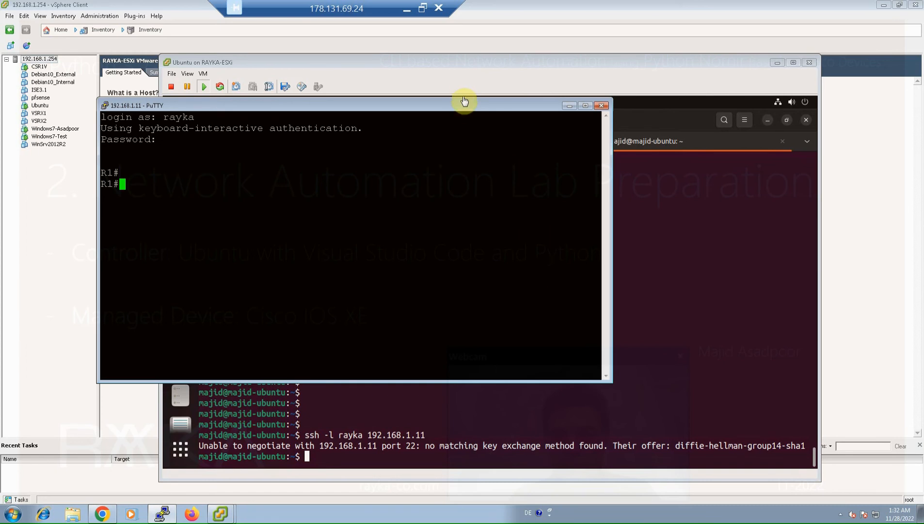
mouse_move(406, 11)
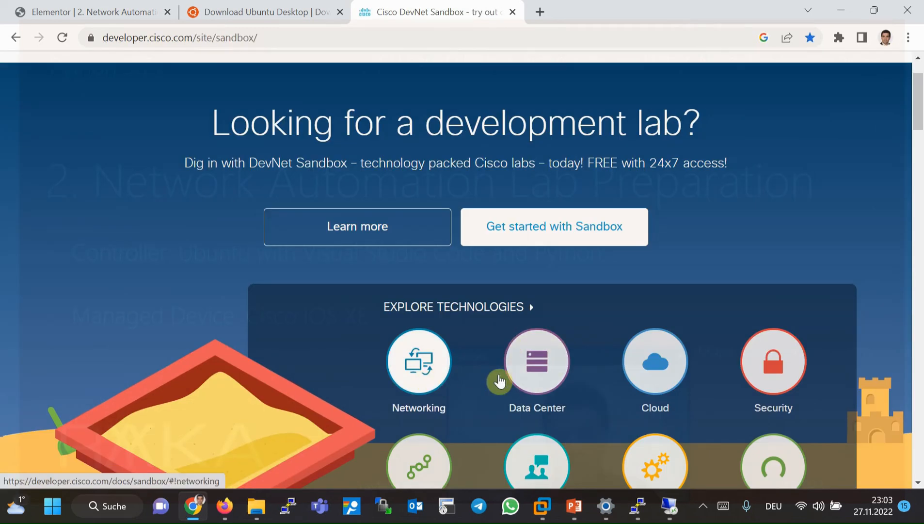
Open the Networking sandbox page and locate the IOS XE on CSR Latest Code sandbox
left_click(418, 362)
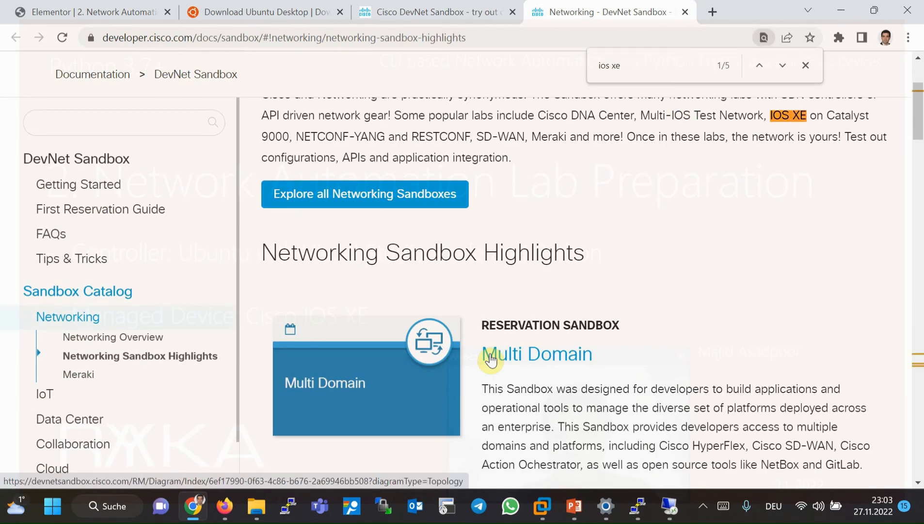
left_click(782, 65)
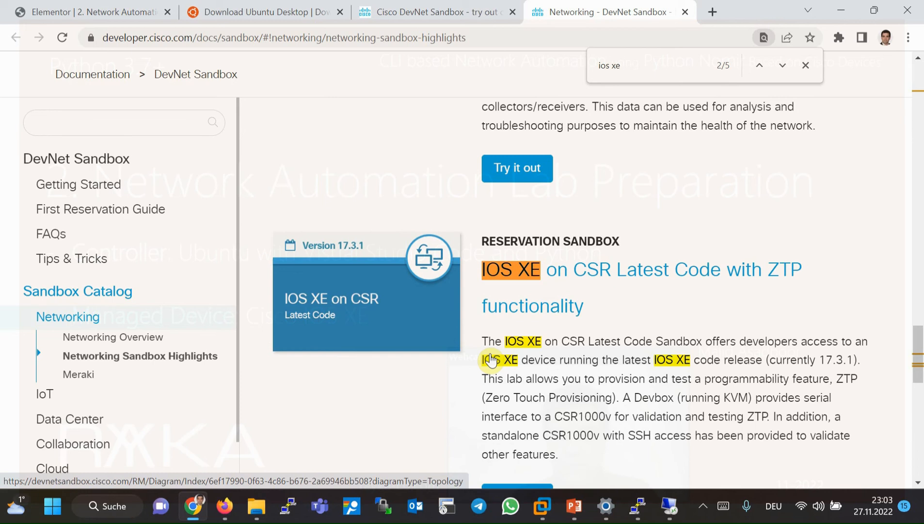
left_click(619, 65)
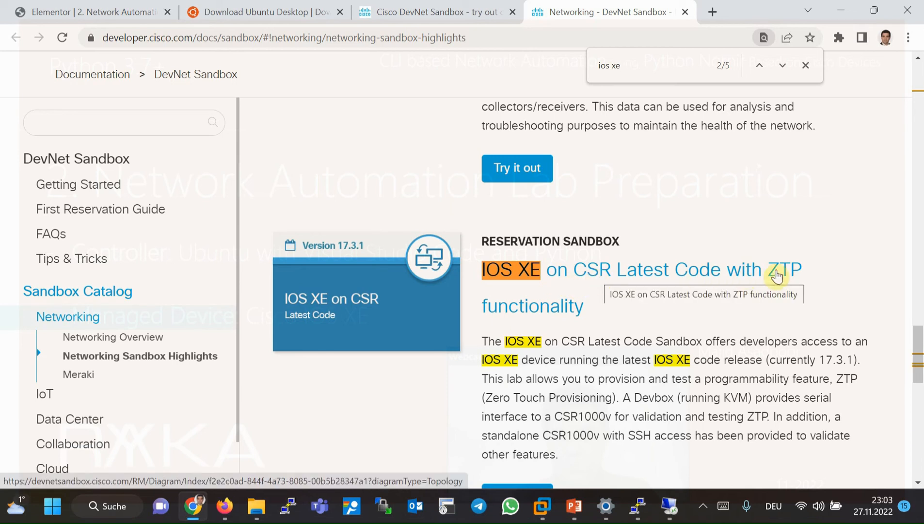
mouse_move(819, 364)
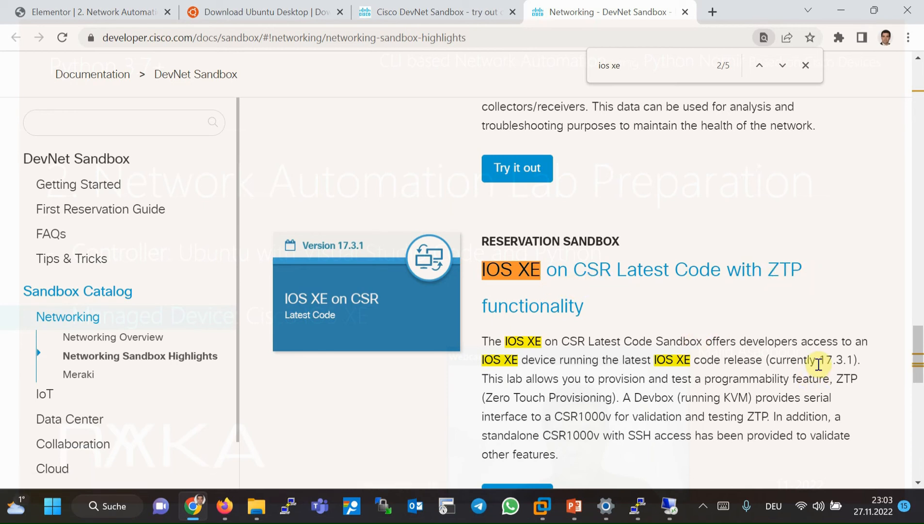
mouse_move(686, 272)
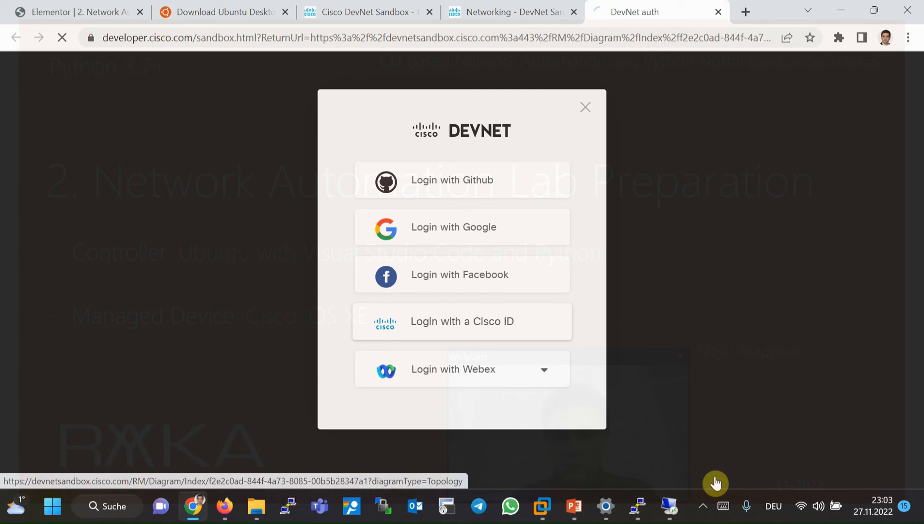
Log in to DevNet with a Cisco ID using the saved credentials
left_click(462, 321)
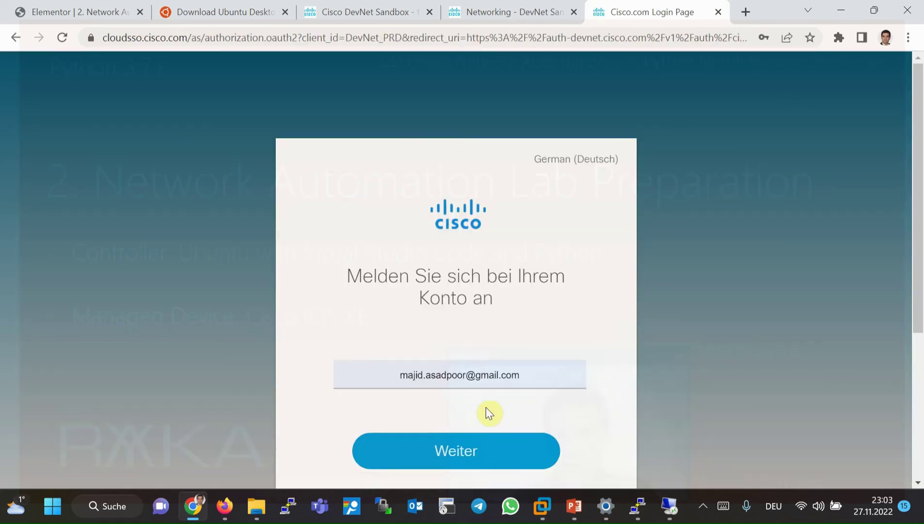
left_click(456, 450)
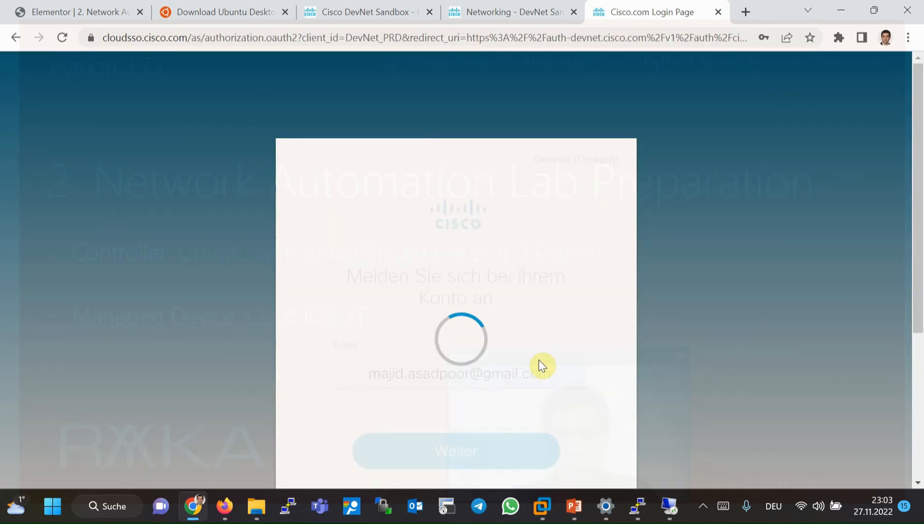
left_click(456, 450)
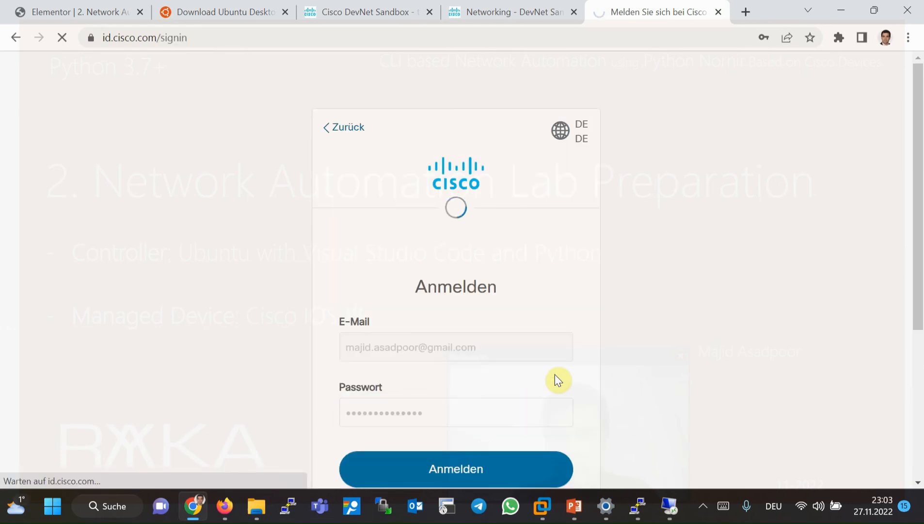
left_click(455, 469)
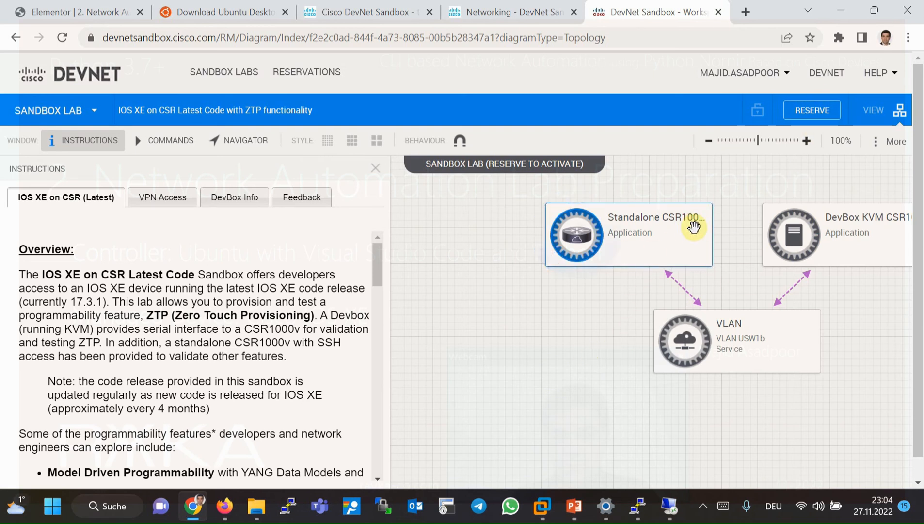
mouse_move(825, 207)
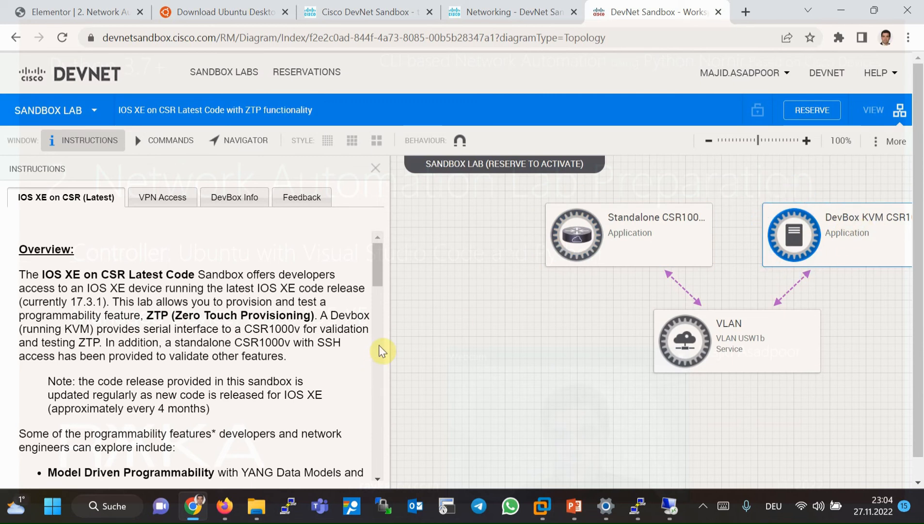
Scroll the lab instructions to the Standalone CSR1000V credentials for host 10.10.20.48
scroll("down", 3)
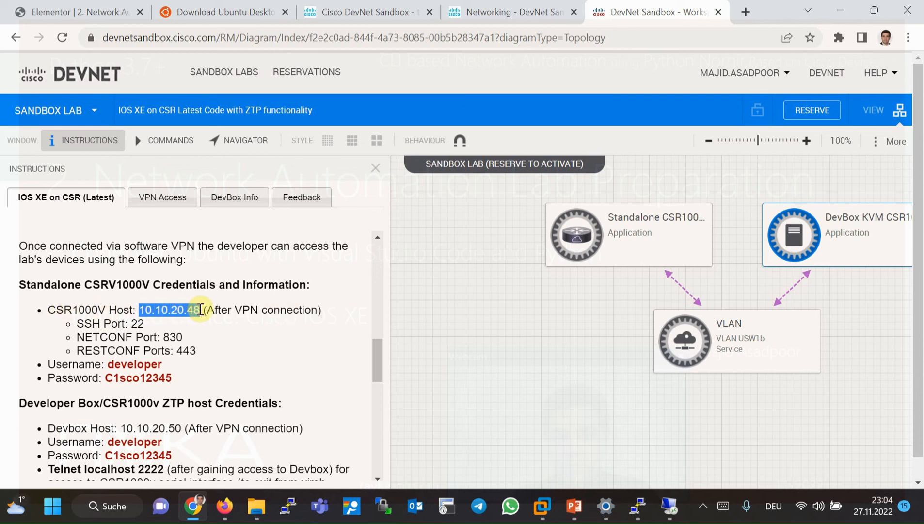
mouse_move(150, 331)
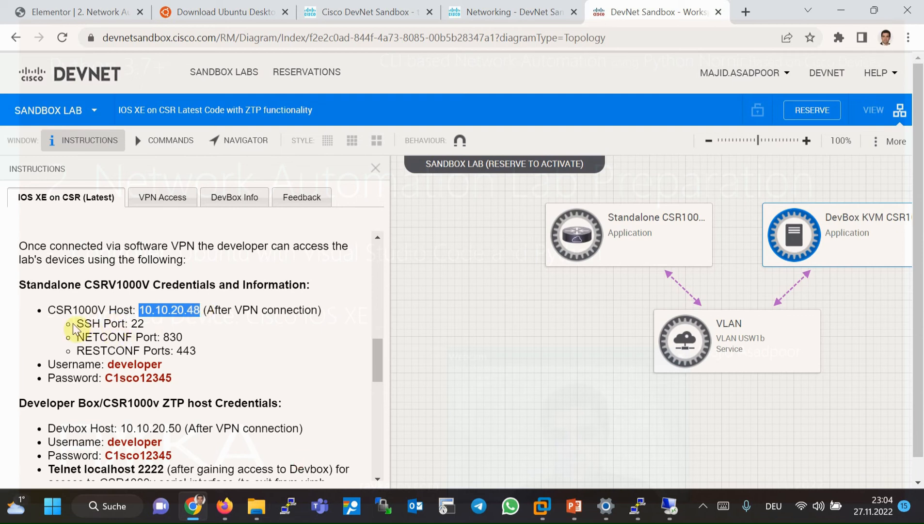
mouse_move(112, 346)
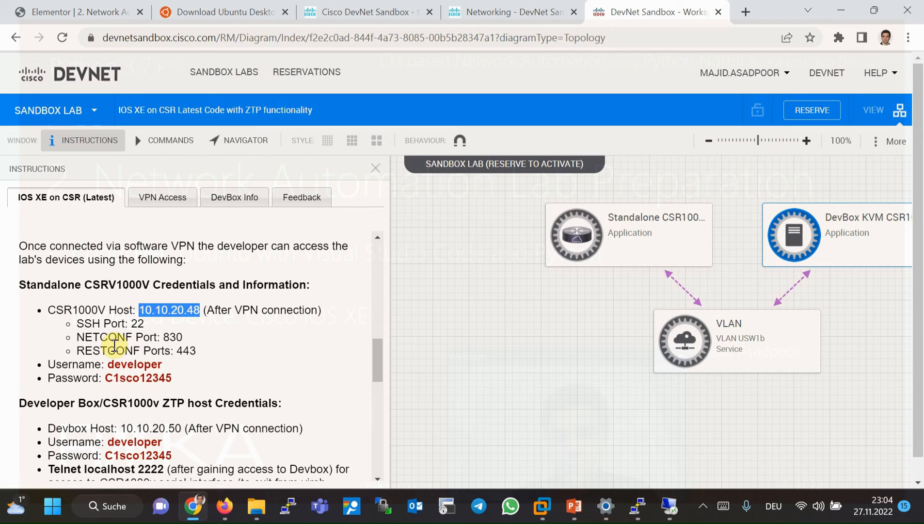
mouse_move(106, 336)
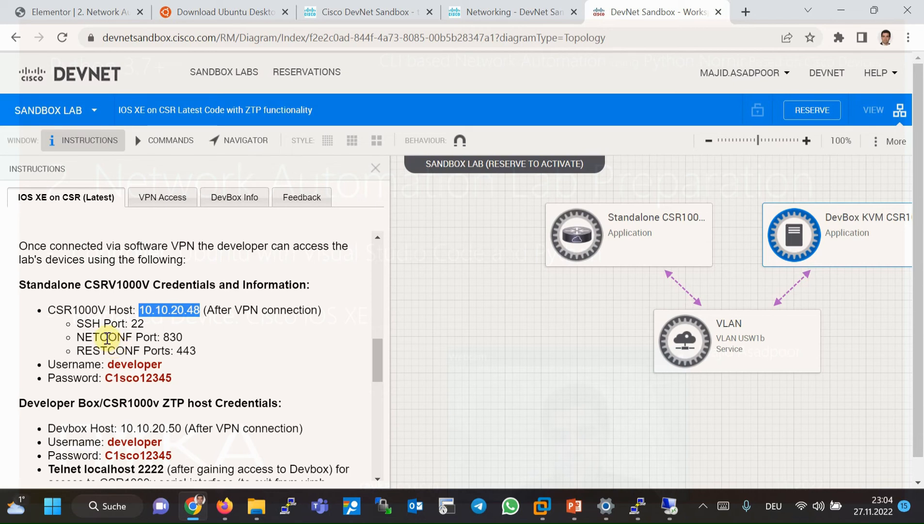
mouse_move(77, 323)
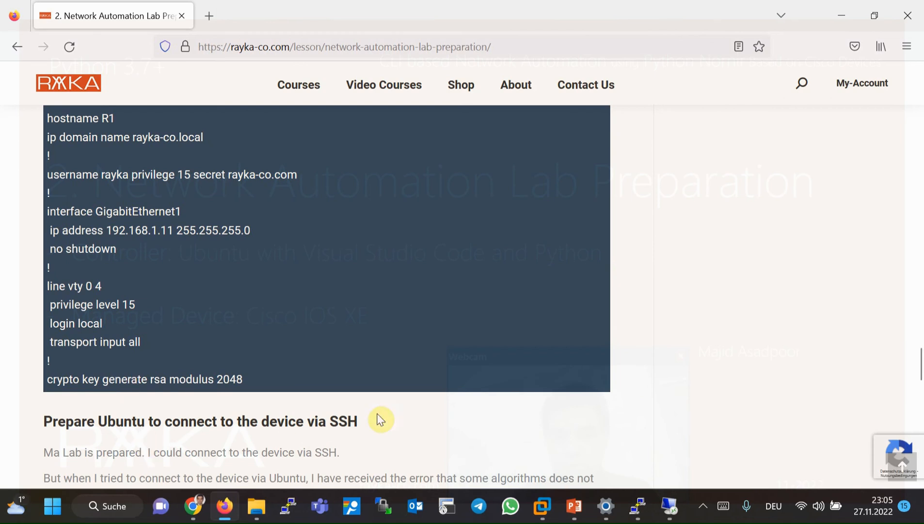
mouse_move(501, 431)
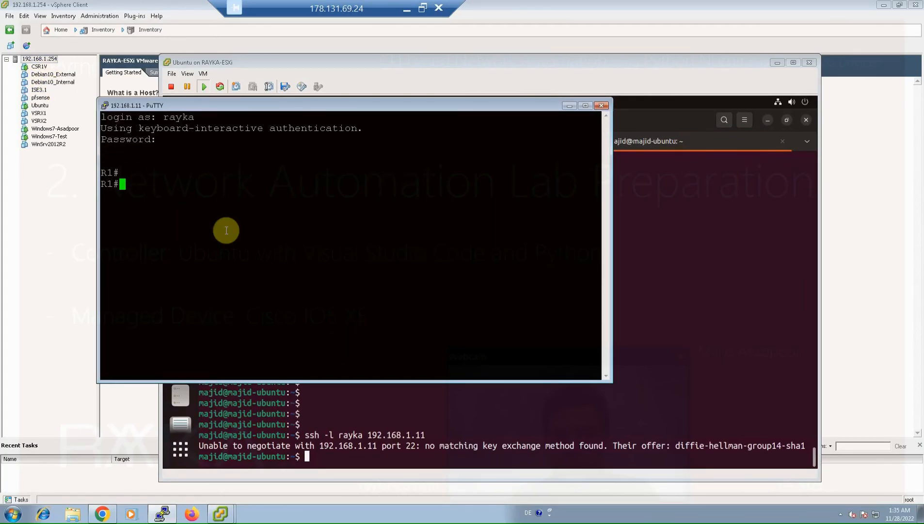
Run show version on R1 and page through it, highlighting IOS XE 17.01.01
type("show")
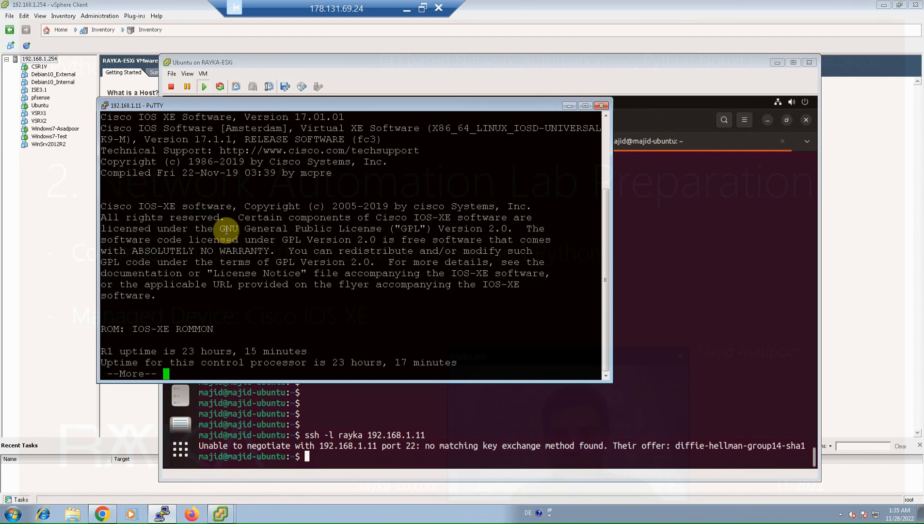
double_click(318, 116)
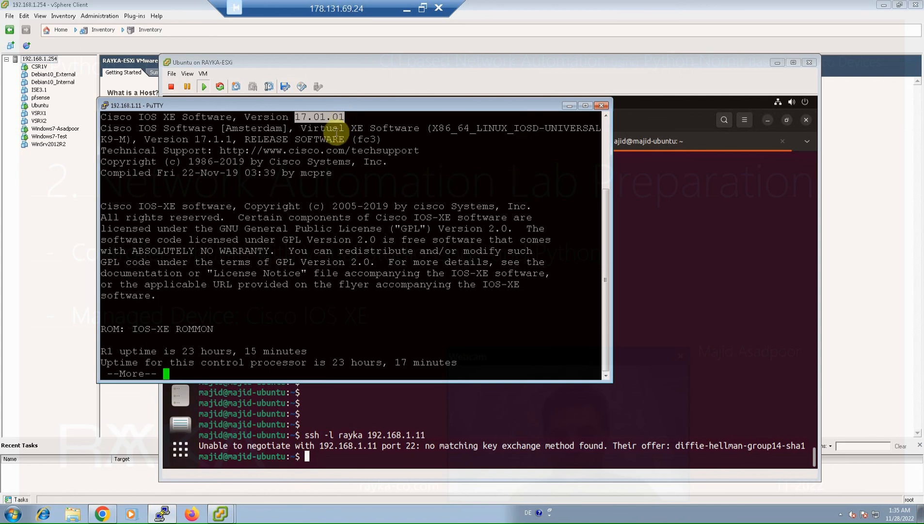
key("Space")
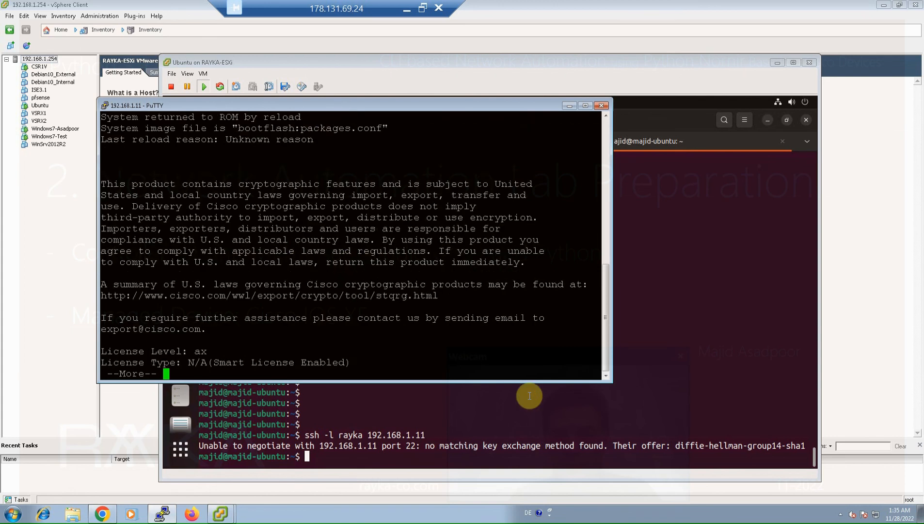
key("space")
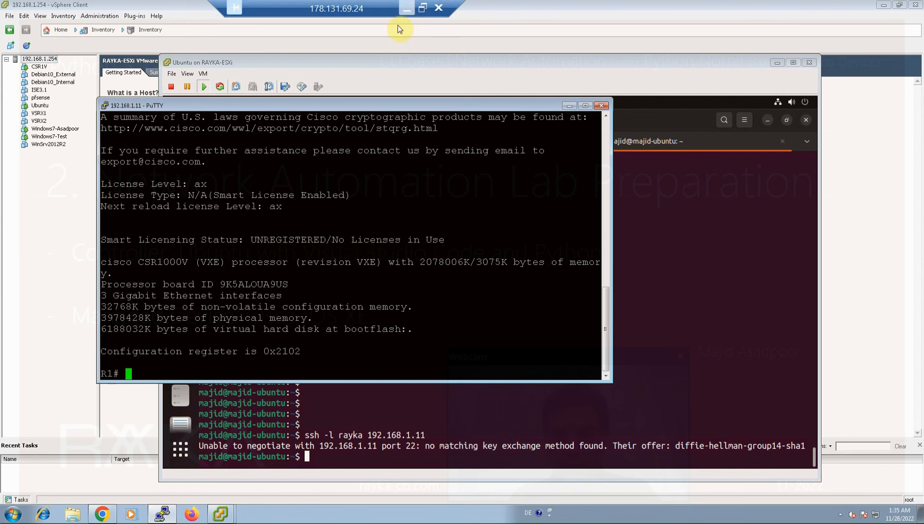
Run show running-config on R1 and page through the configuration listing
type("show")
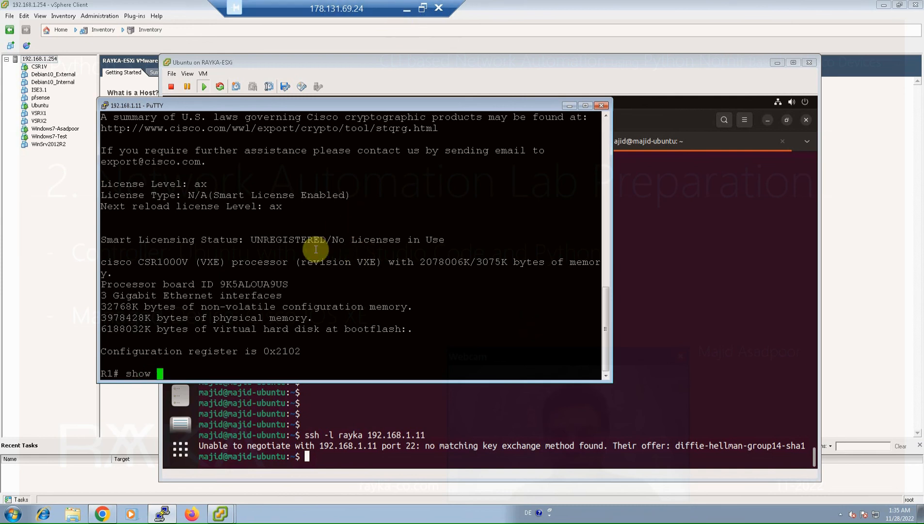
key("Return")
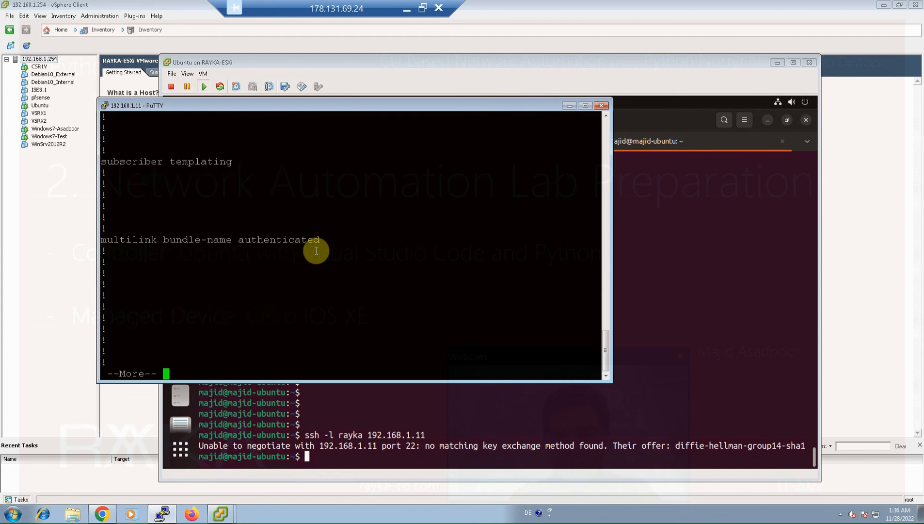
key("space")
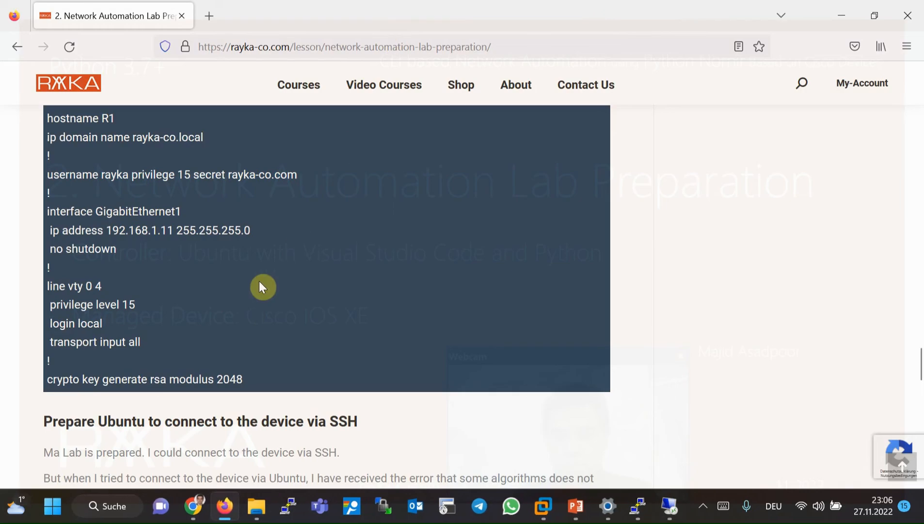
mouse_move(86, 137)
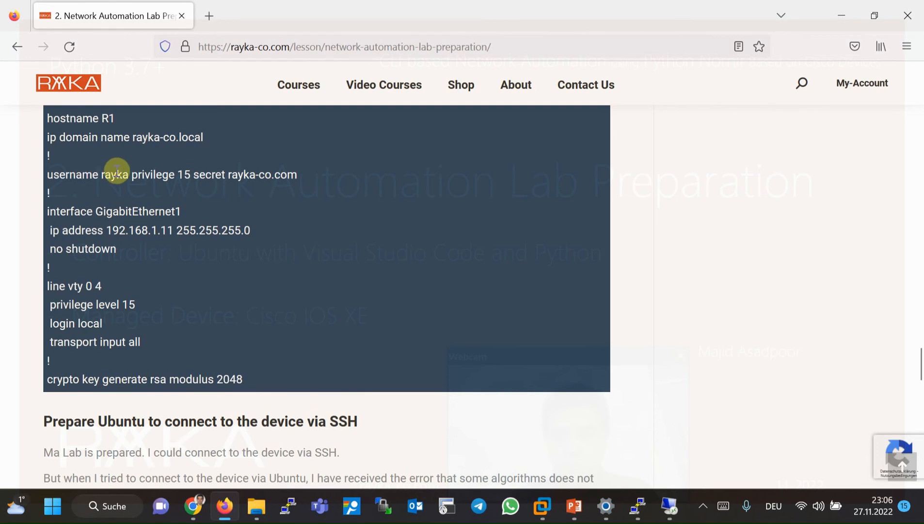
mouse_move(249, 176)
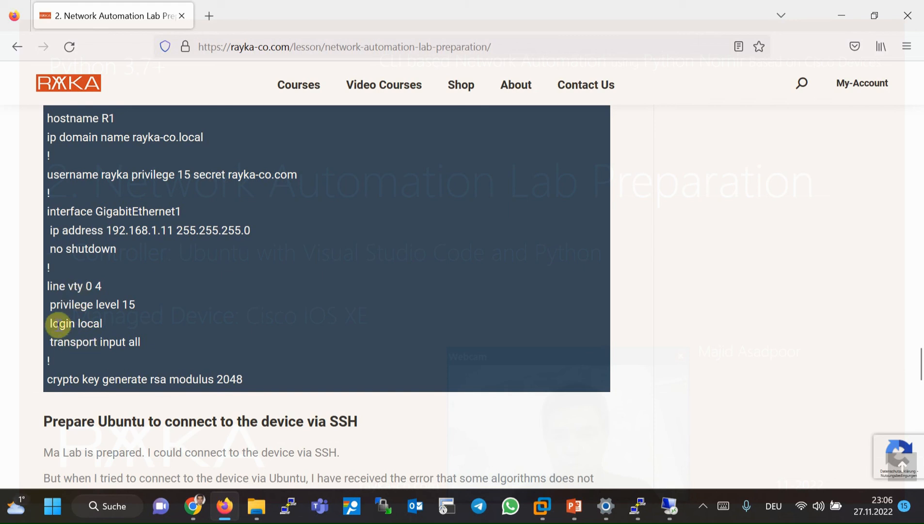
mouse_move(109, 262)
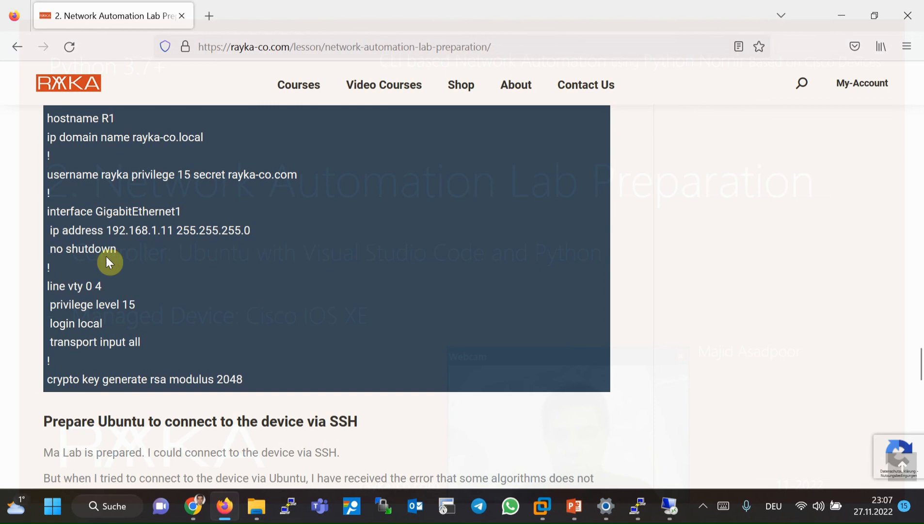
mouse_move(145, 261)
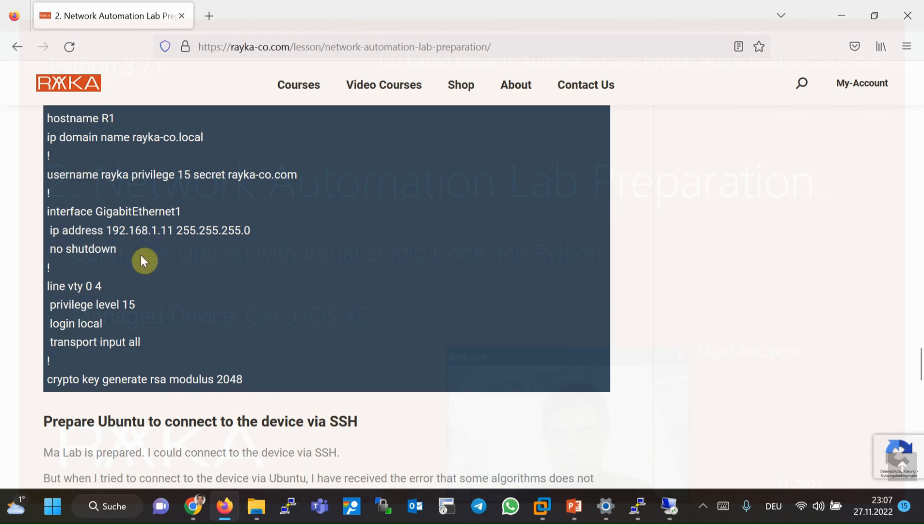
Scroll the lesson down to the 'Prepare Ubuntu to connect to the device via SSH' section
scroll("down", 3)
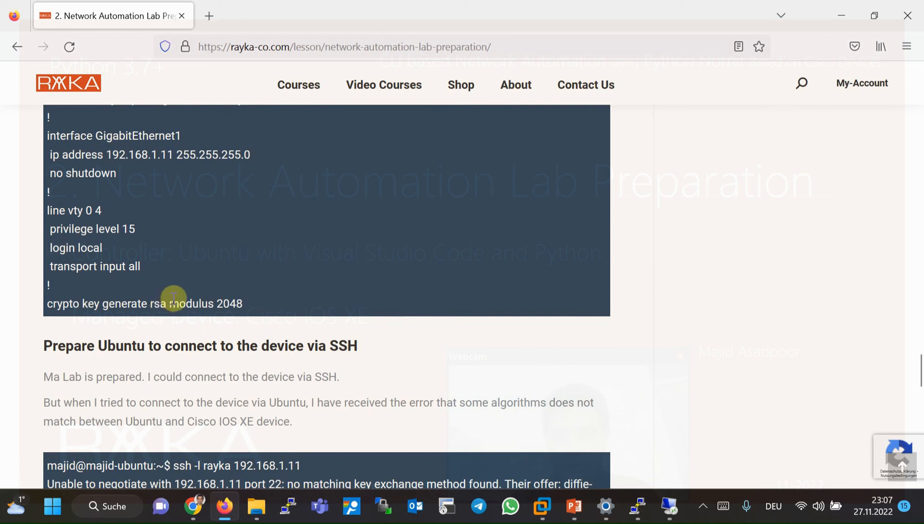
mouse_move(231, 223)
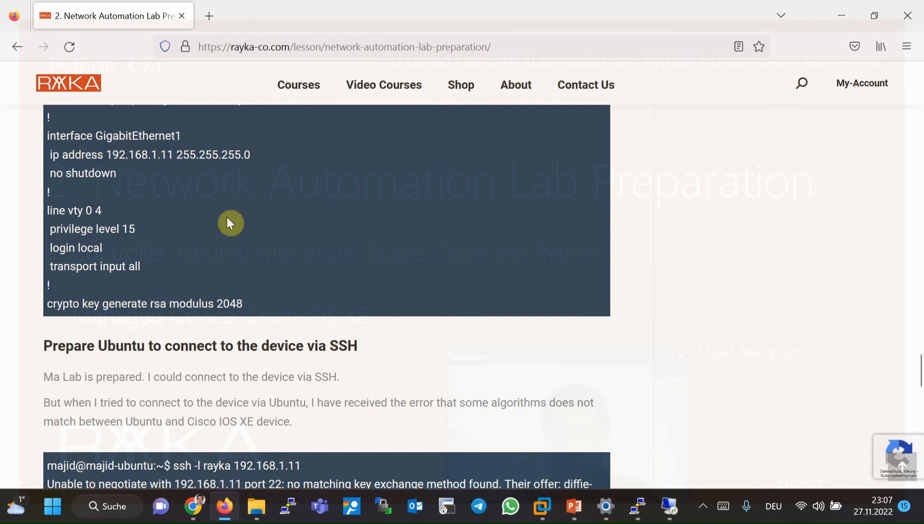
mouse_move(250, 241)
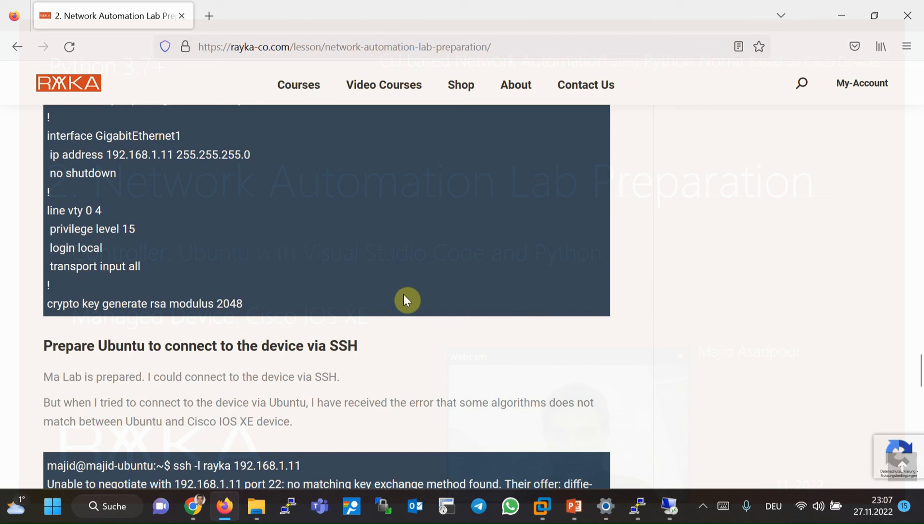
mouse_move(673, 513)
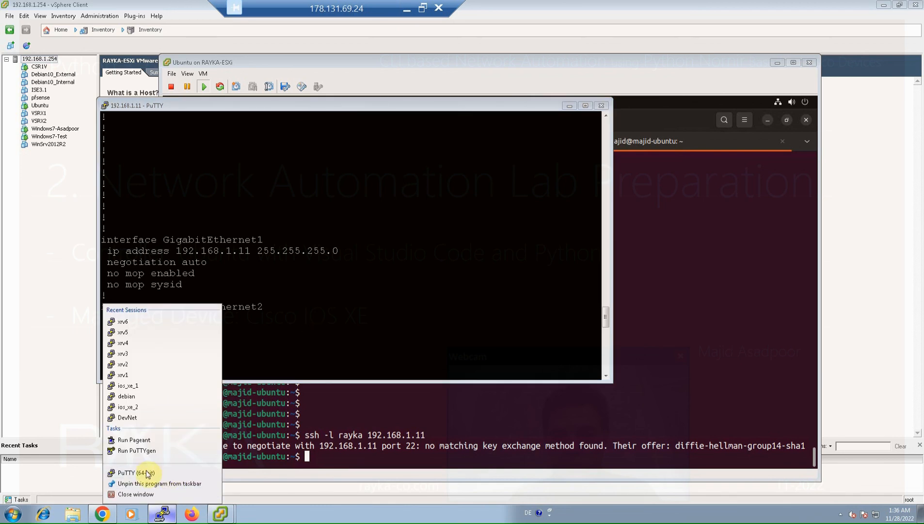
Start a second PuTTY session to 192.168.1.11, then close it and confirm the exit
left_click(130, 473)
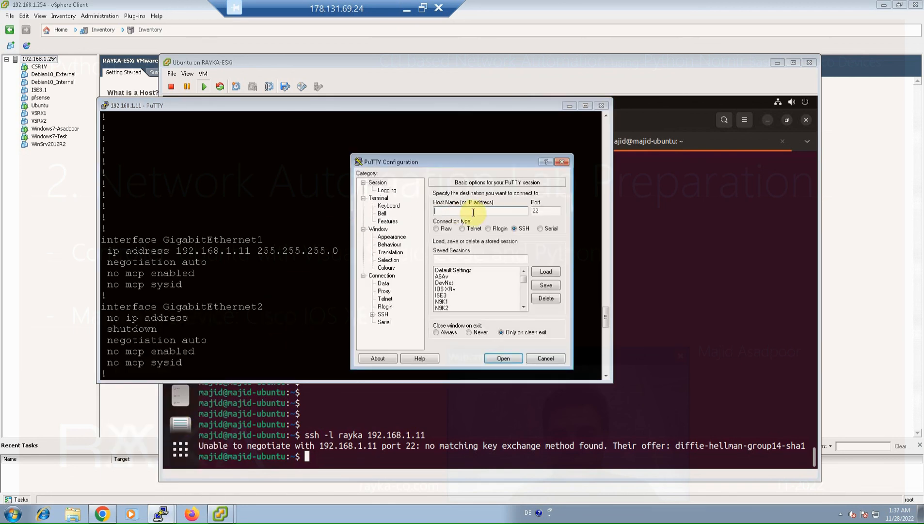
type("192.1")
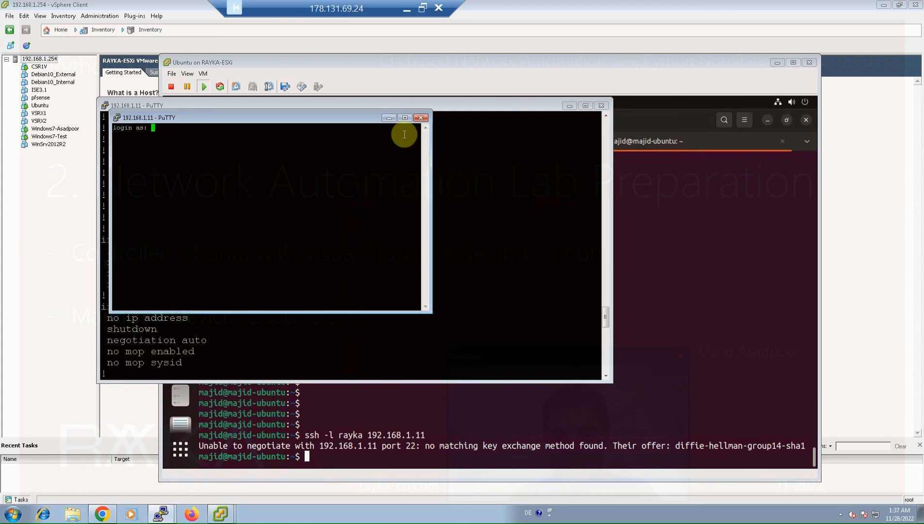
left_click(421, 117)
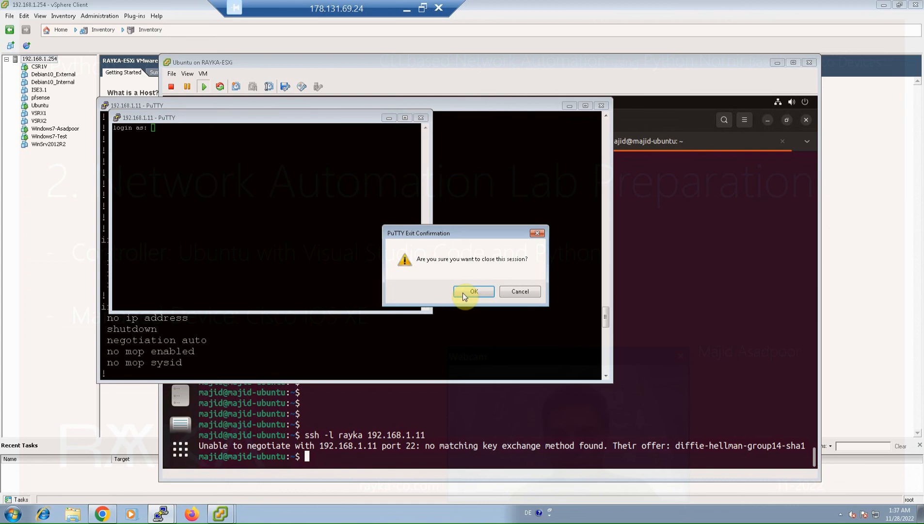
left_click(474, 292)
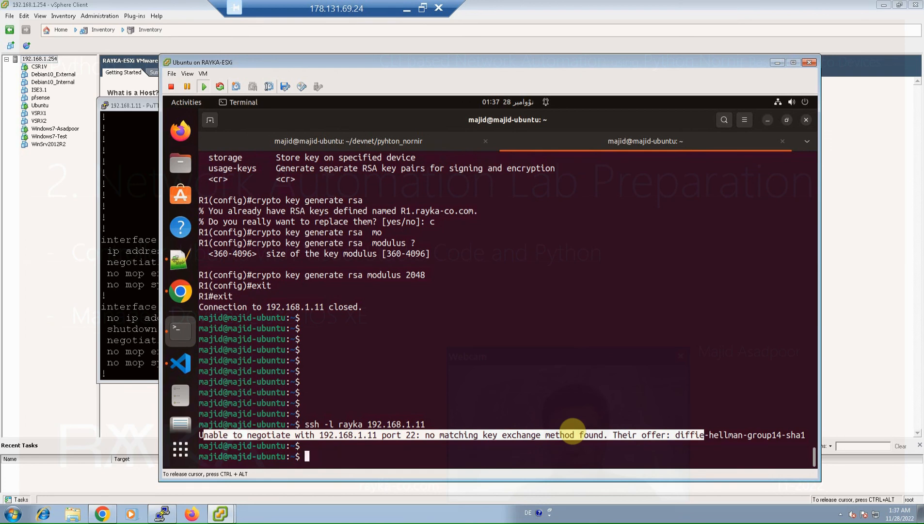
Print ~/.ssh/config and highlight part of its contents
type("cat")
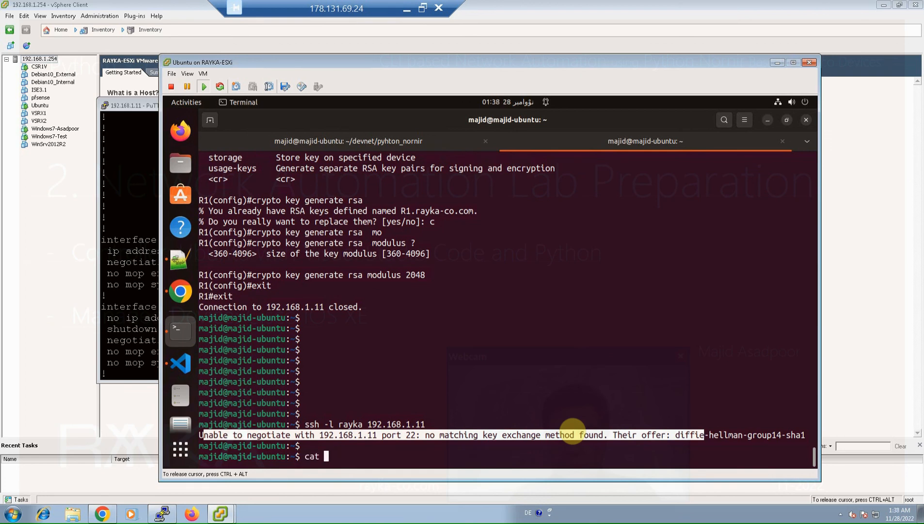
type("~/.ssh/config")
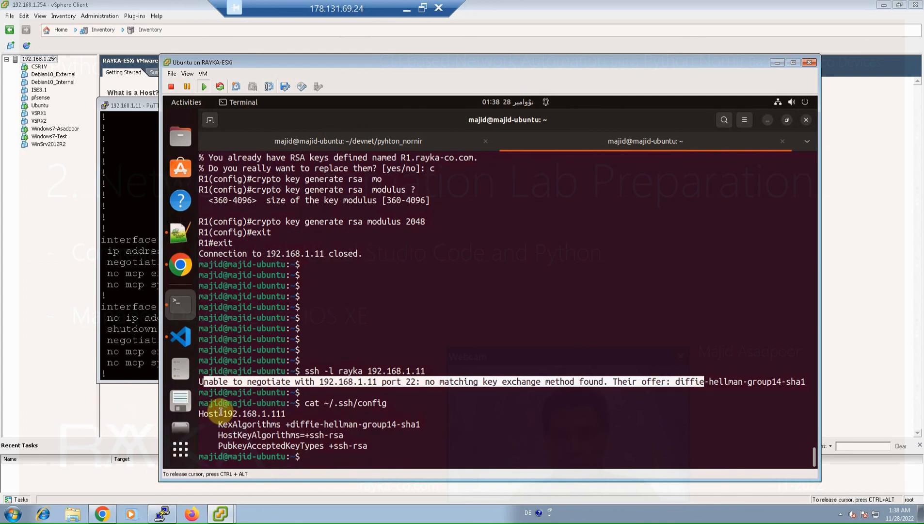
double_click(248, 414)
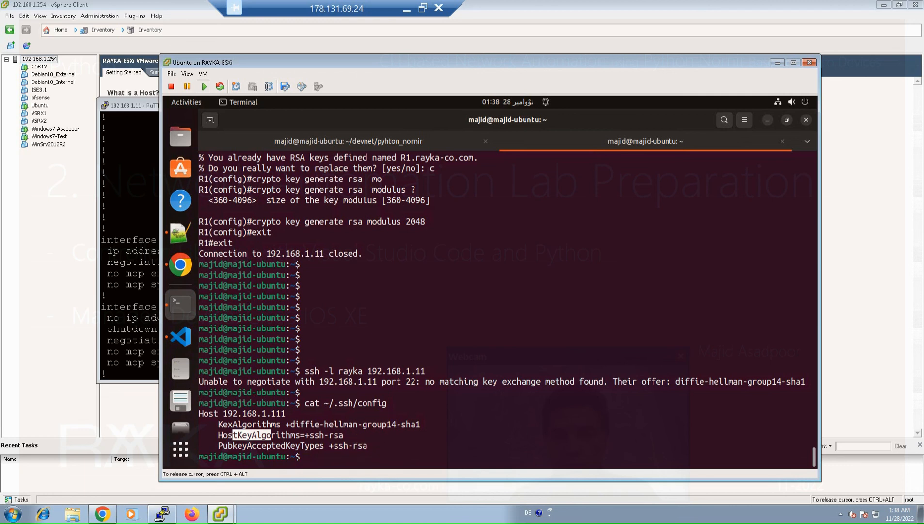
Retry SSH to 192.168.1.11, then open ~/.ssh/config in sudo nano
type("cat ~/.ssh/config")
type("ssh -l rayka 192.168.1.11")
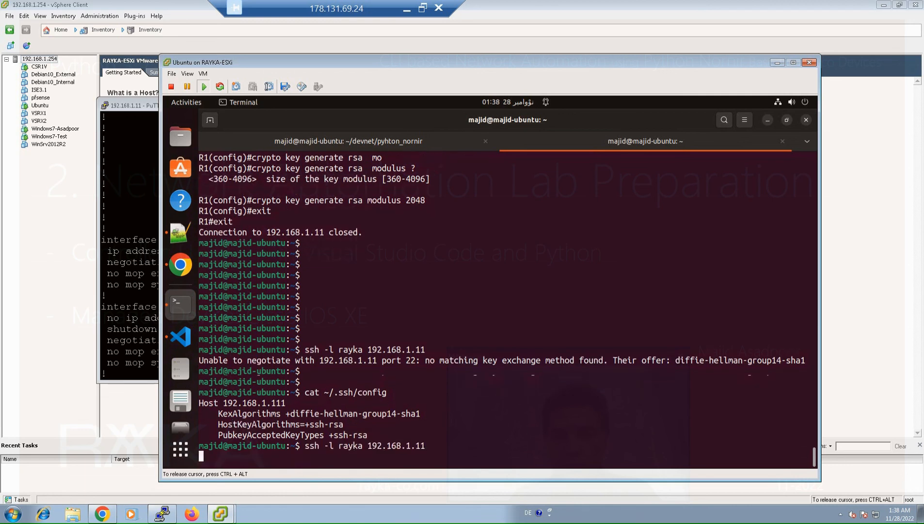
key("Return")
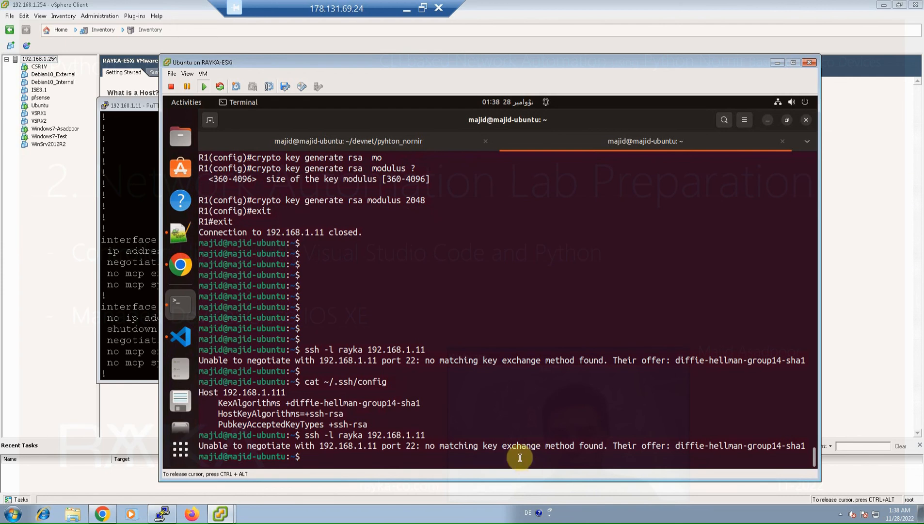
type("cat ~/.ssh/config")
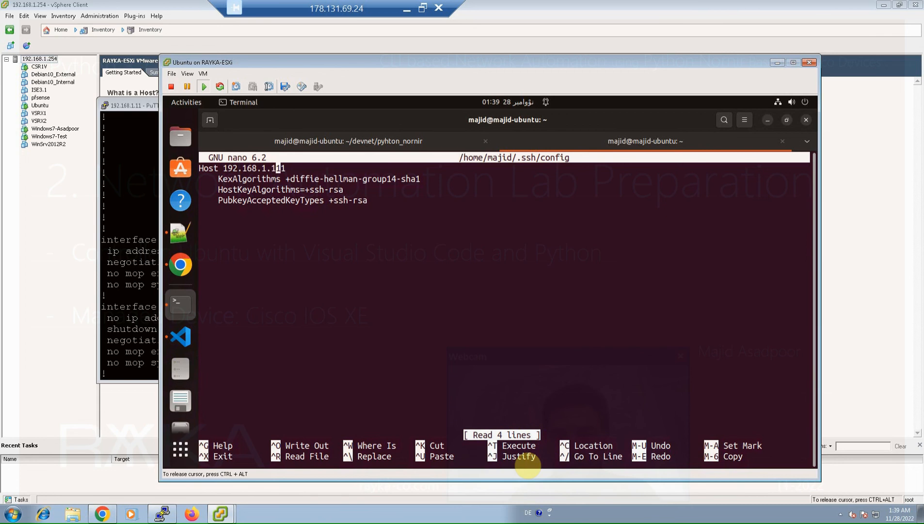
Fix the Host entry from 192.168.1.111 to 192.168.1.11, save, and retry ssh -l rayka
key("ctrl+x")
type("ssh -l rayka 192.168.1.11")
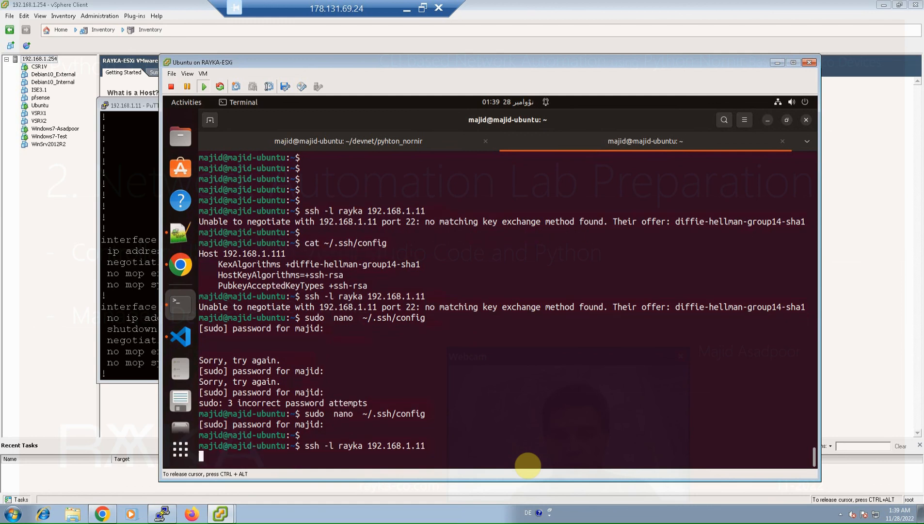
key("Return")
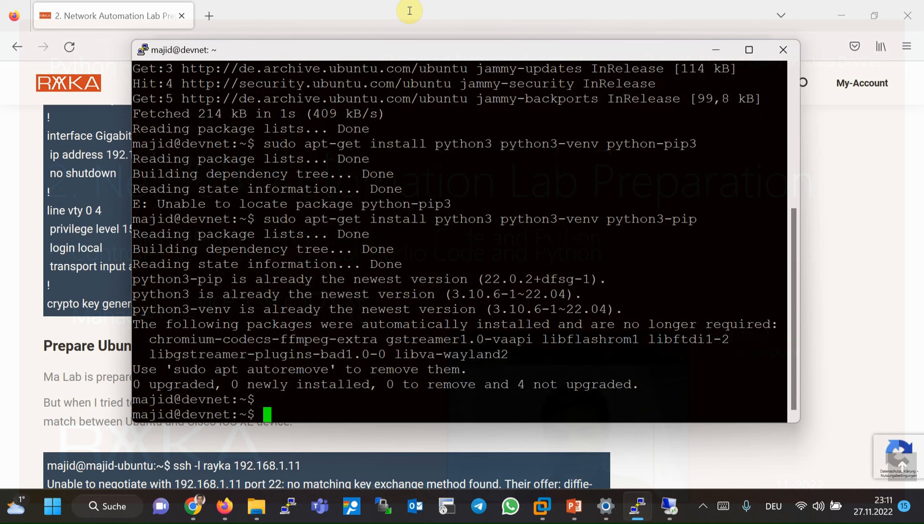
Confirm git is installed with sudo apt-get install git
type("sudo")
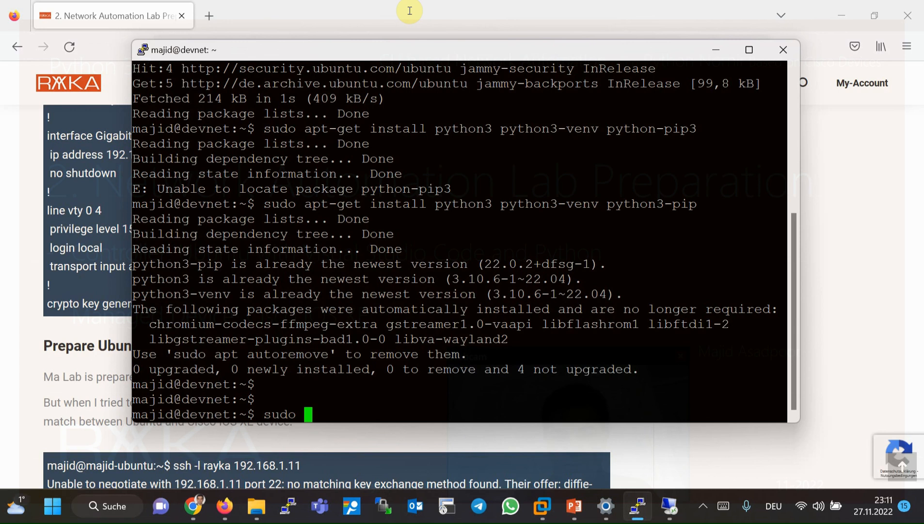
type("i")
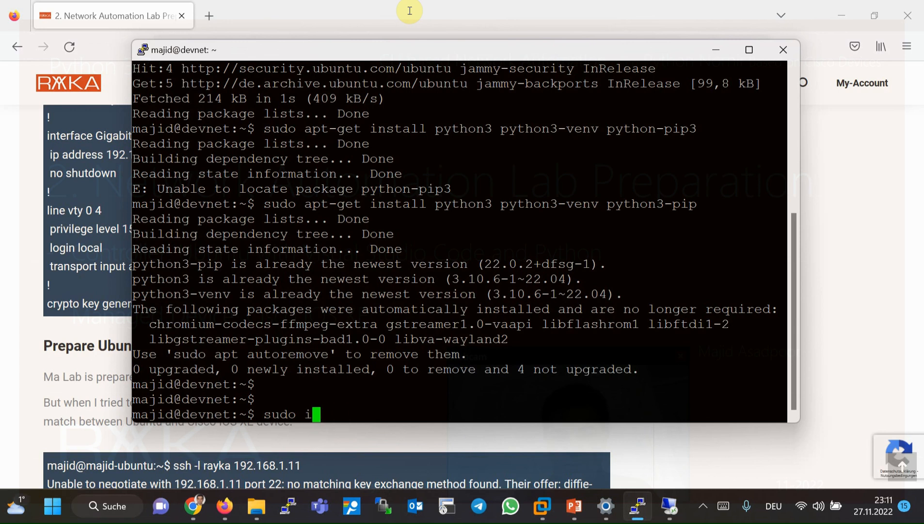
type("pt-get install git")
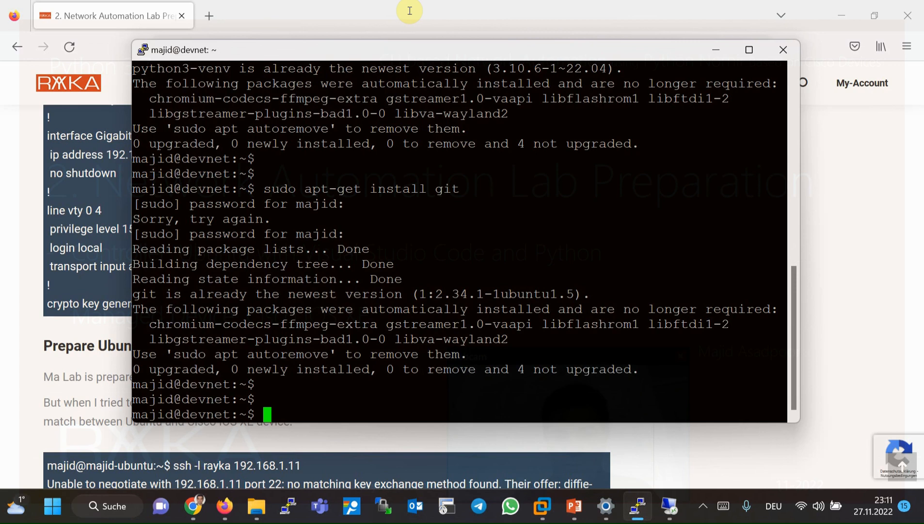
Create and enter a testdir folder, begin a git clone command, and open a browser tab
type("m")
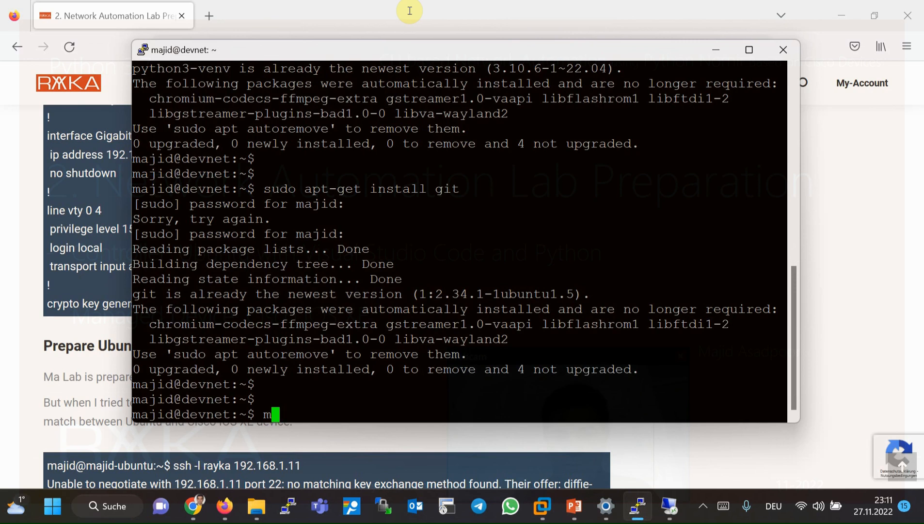
type("kdir testdir")
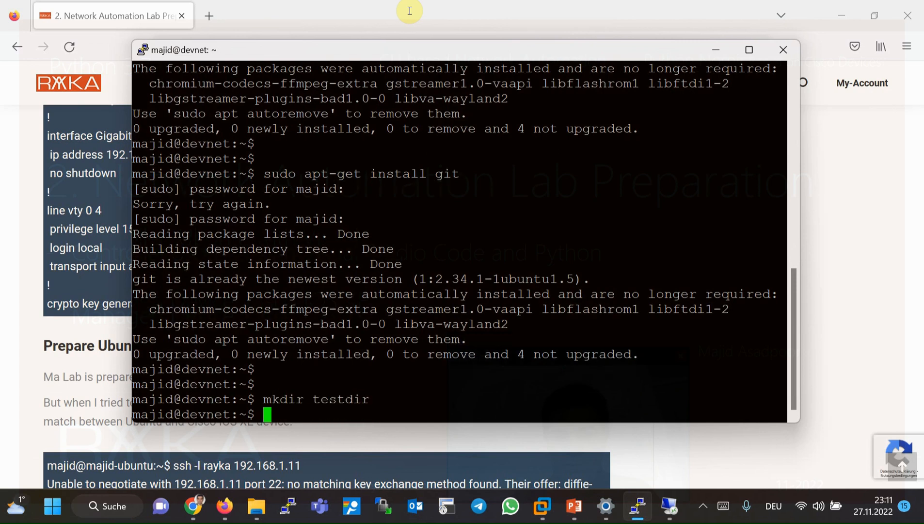
type("cd testdir/")
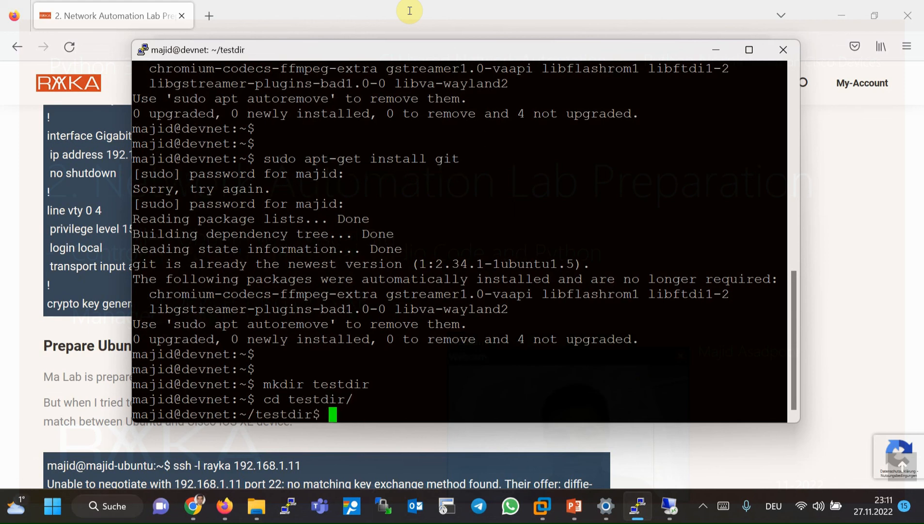
type("git clone")
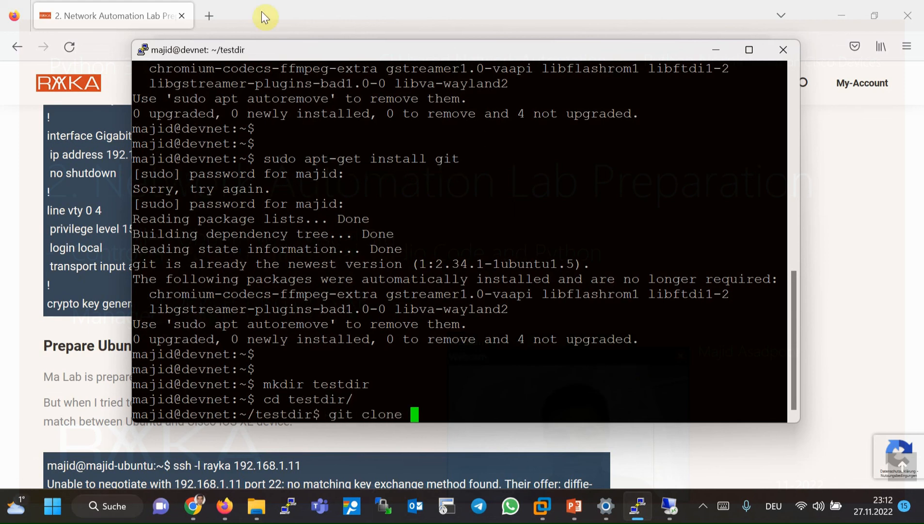
left_click(213, 16)
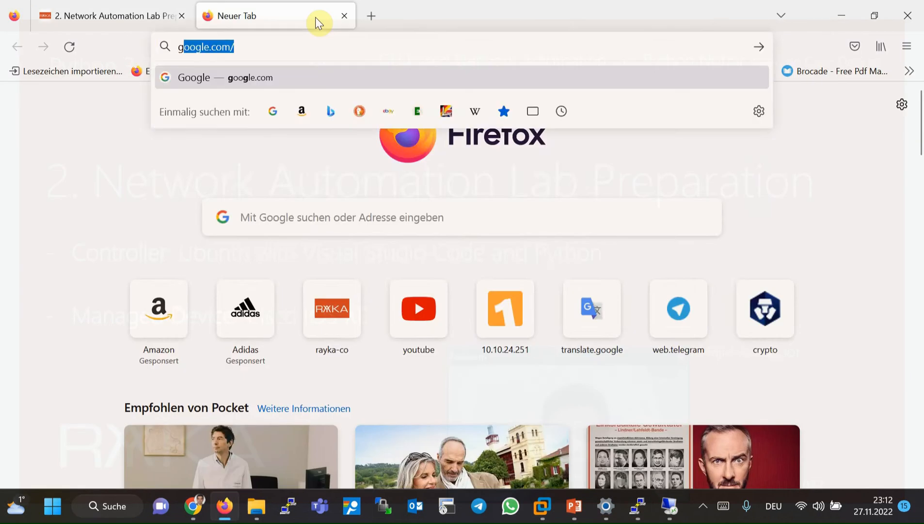
Copy the HTTPS clone URL of the asadpoor/devnet repository on GitHub
type("github.com/asadpoor")
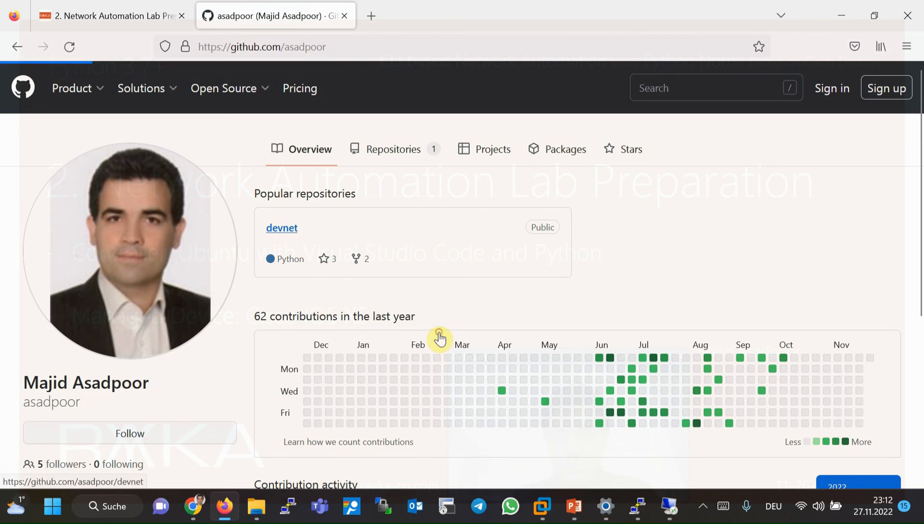
left_click(282, 227)
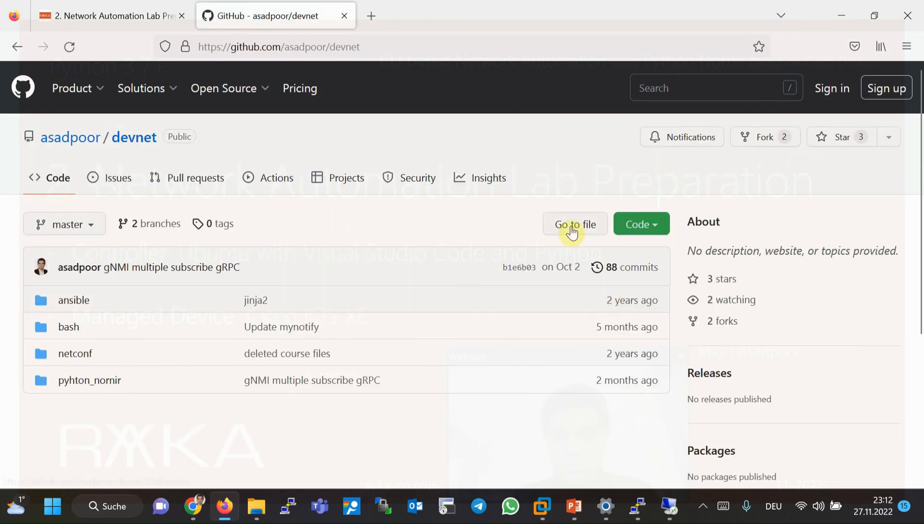
left_click(642, 222)
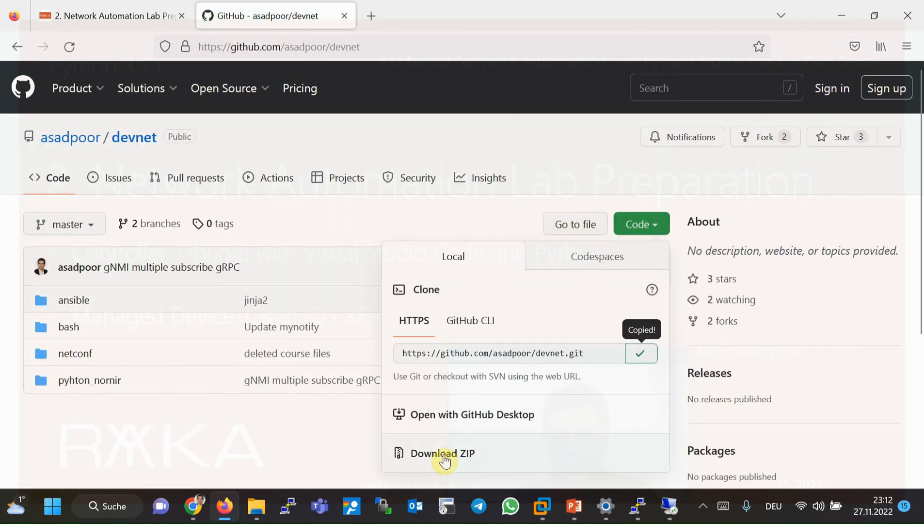
left_click(636, 507)
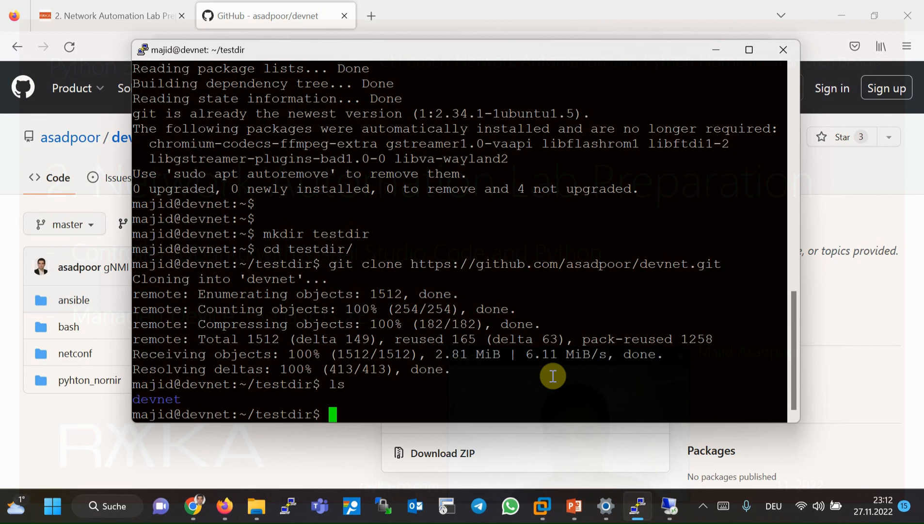
Enter devnet/pyhton_nornir and list its nornir scripts, YAML inventory files and templates
type("cd devb")
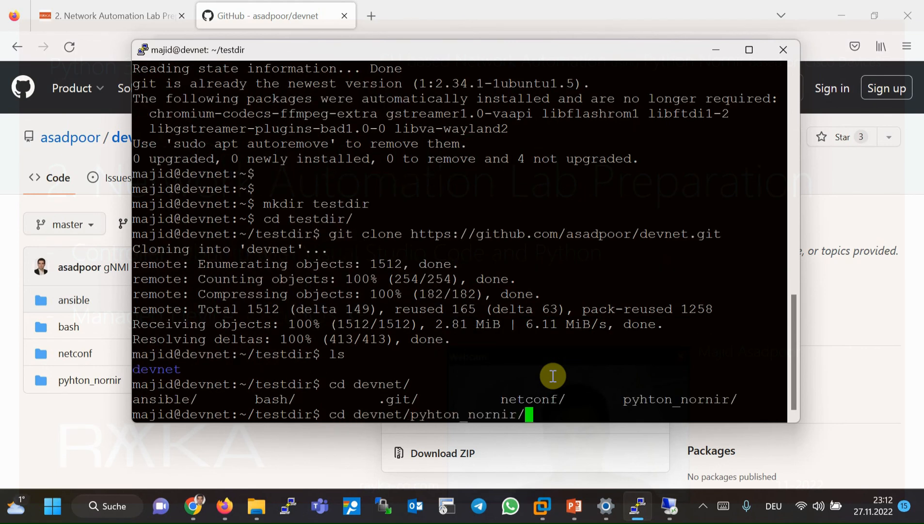
type("ls")
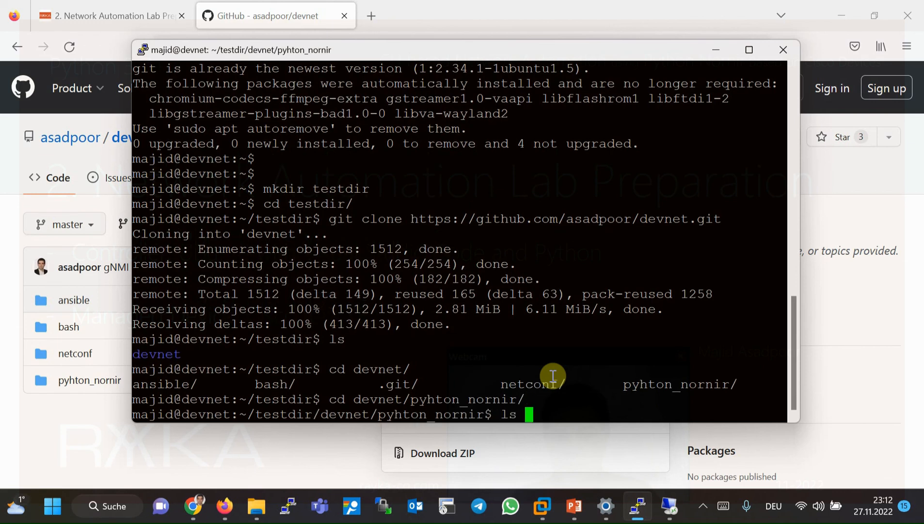
key("Return")
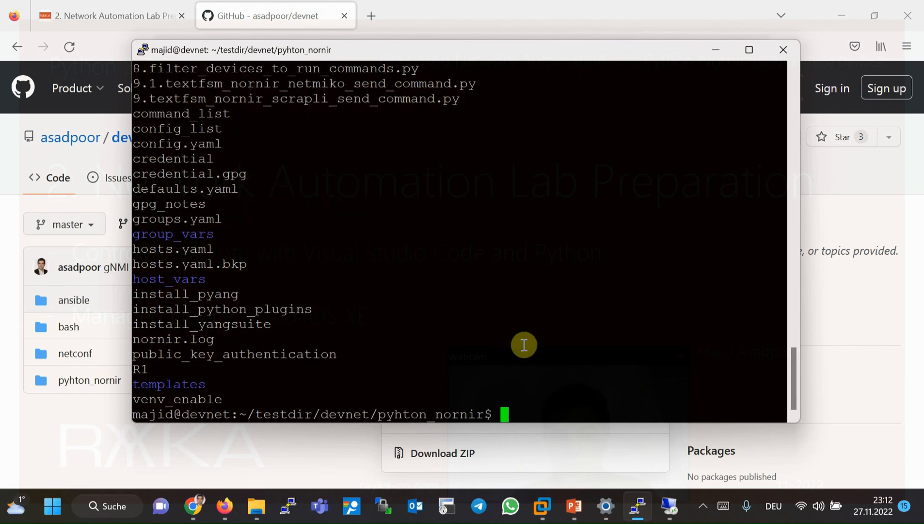